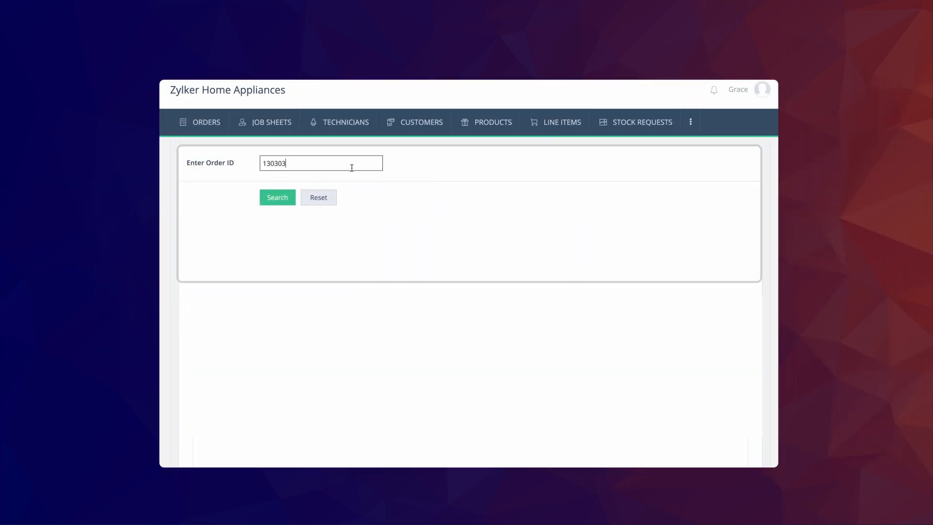
# Search the embedded orders report by Order ID for 130303, then for 130302.
pyautogui.click(277, 197)
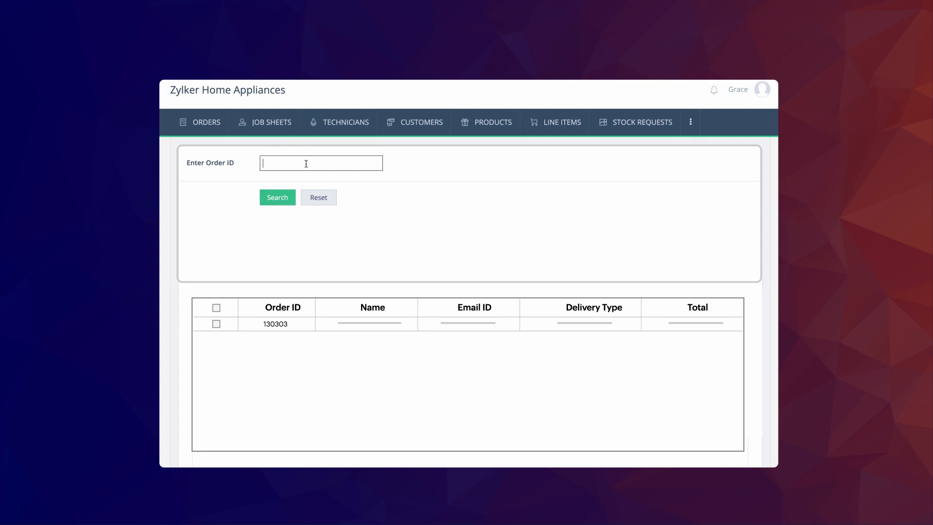
pyautogui.click(277, 197)
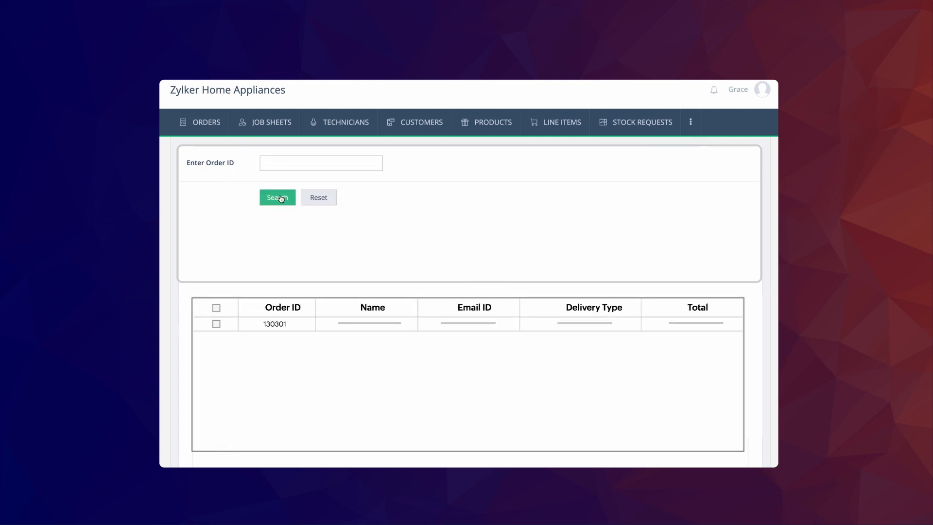
pyautogui.write('130302')
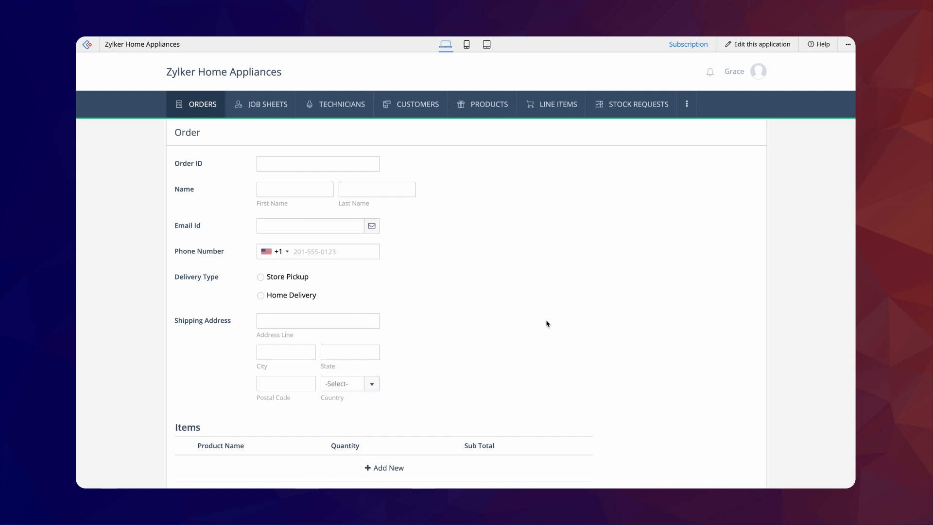
# Open the All Orders report from the ORDERS menu to list all 45 orders.
pyautogui.click(201, 103)
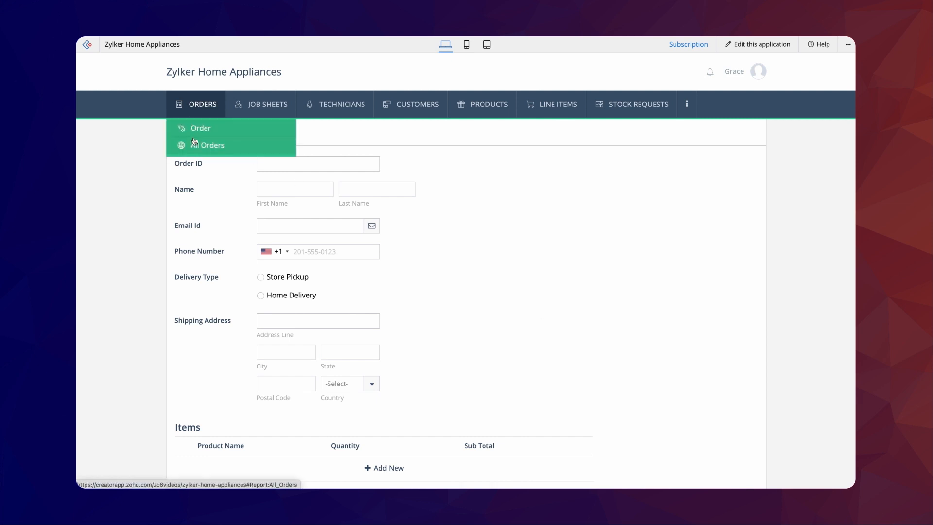
pyautogui.click(210, 145)
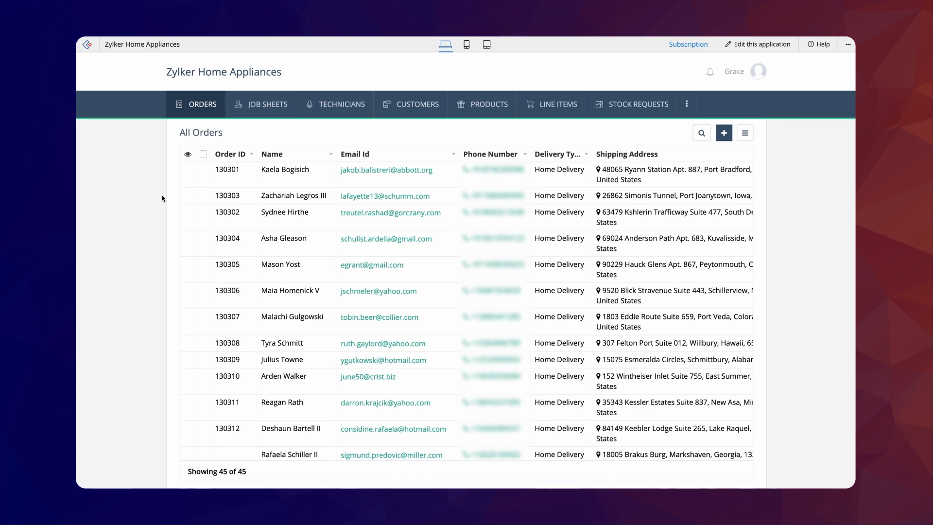
pyautogui.click(250, 153)
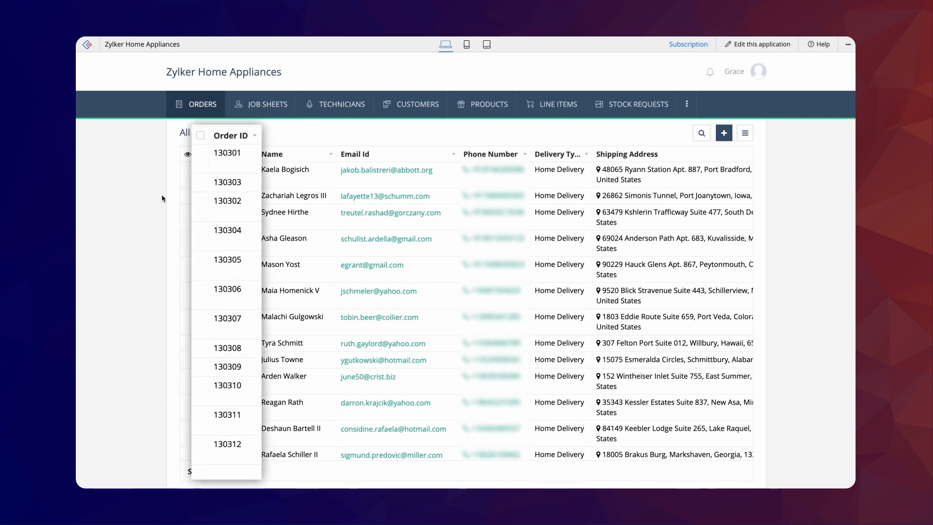
pyautogui.click(196, 103)
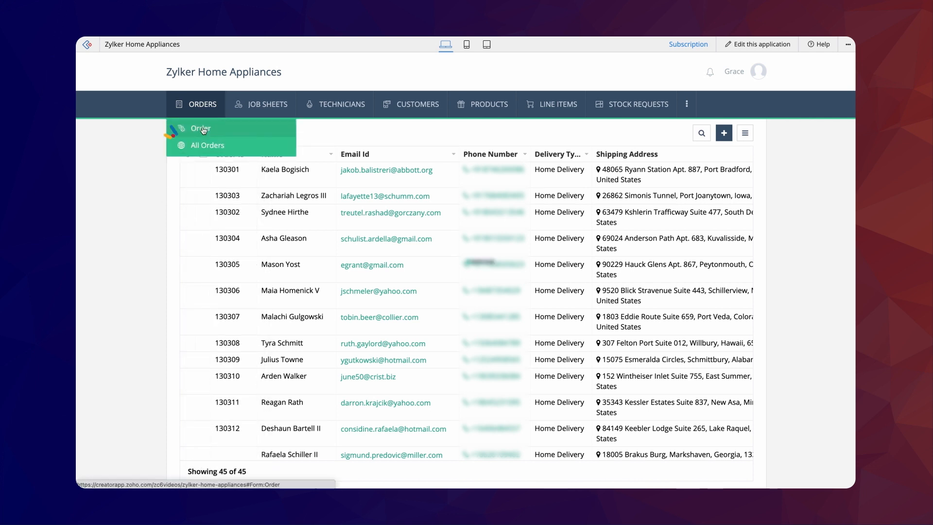
# Open the blank Order form from the ORDERS menu and inspect its Order ID field.
pyautogui.click(201, 128)
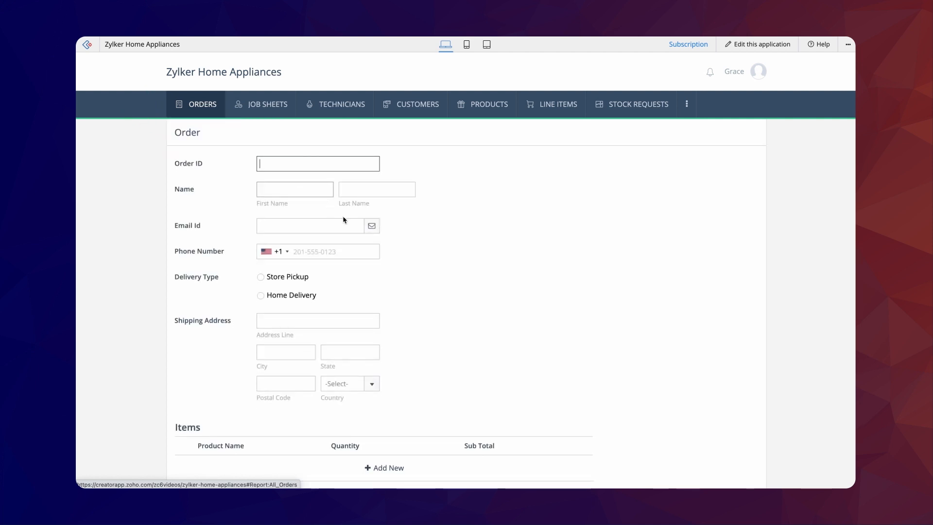
pyautogui.moveTo(409, 272)
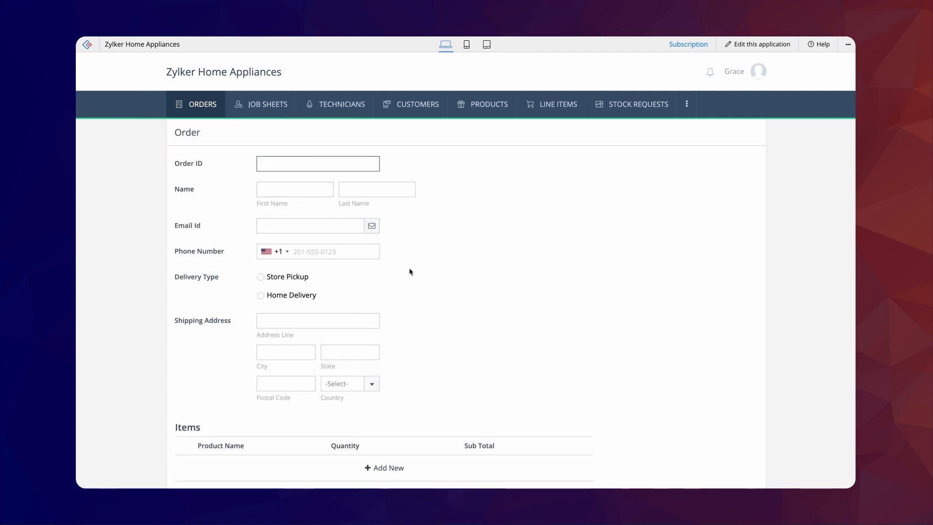
pyautogui.click(317, 163)
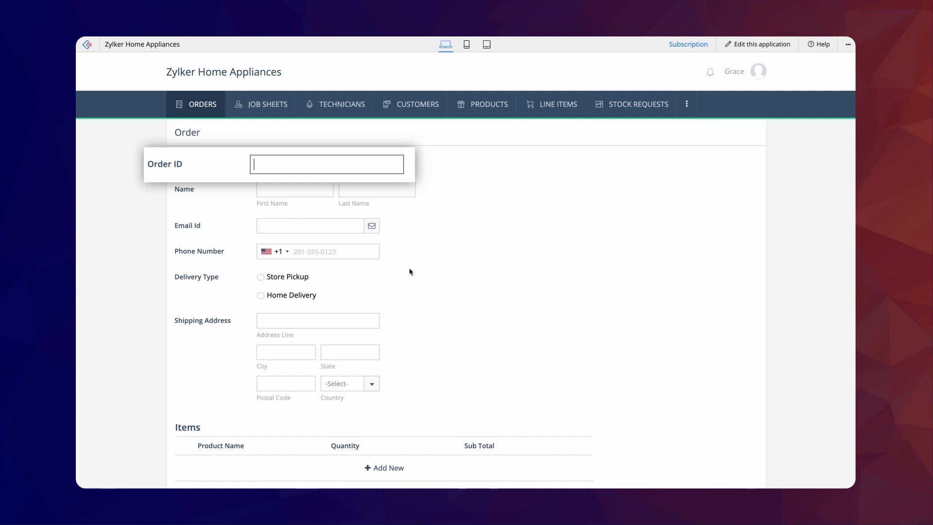
pyautogui.click(409, 271)
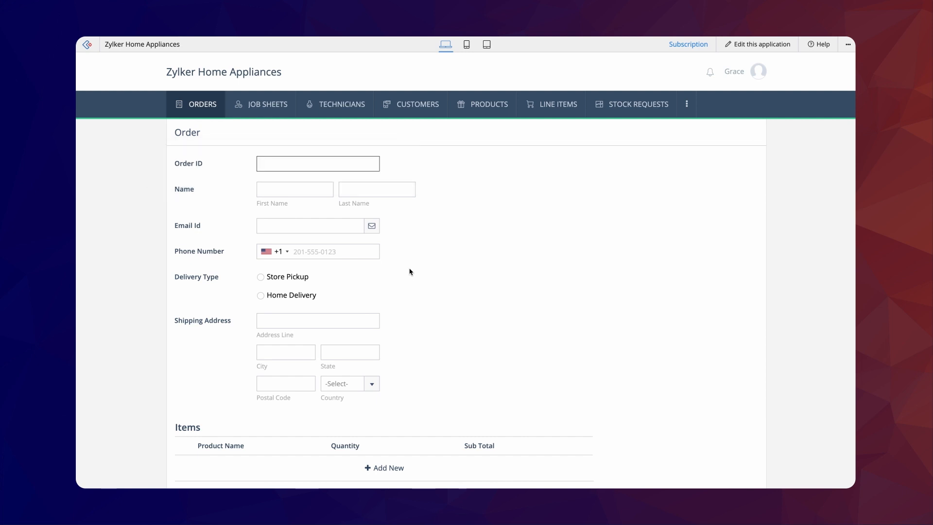
pyautogui.click(317, 164)
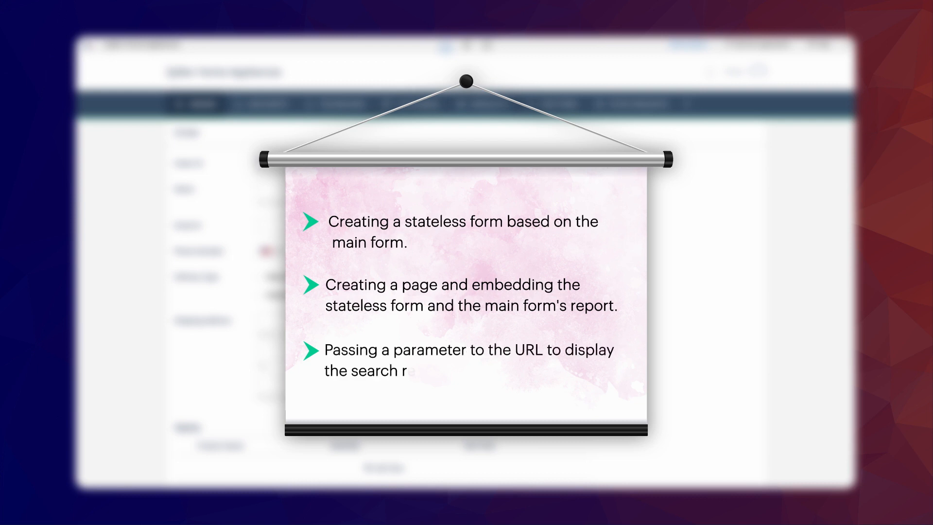
pyautogui.click(446, 116)
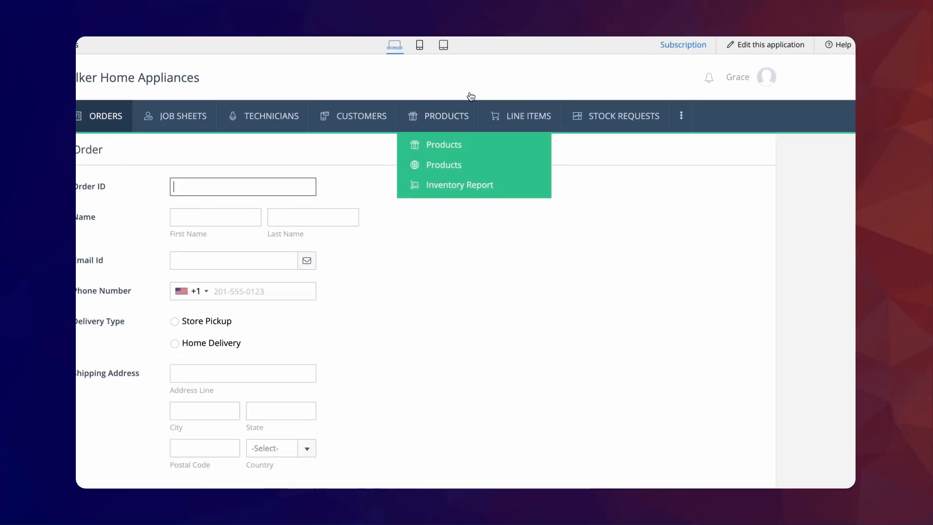
# Duplicate the Order form as Order Details, leaving out every field except Order ID.
pyautogui.click(769, 45)
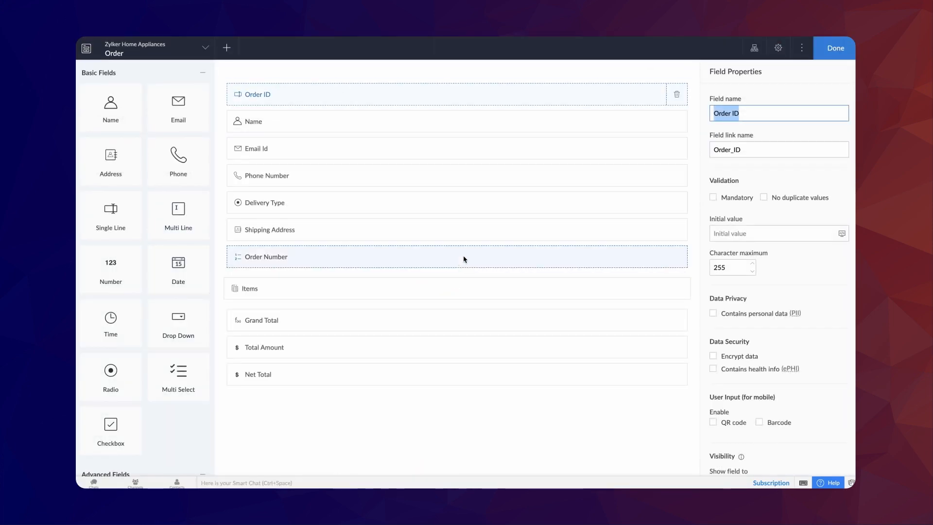
pyautogui.click(801, 48)
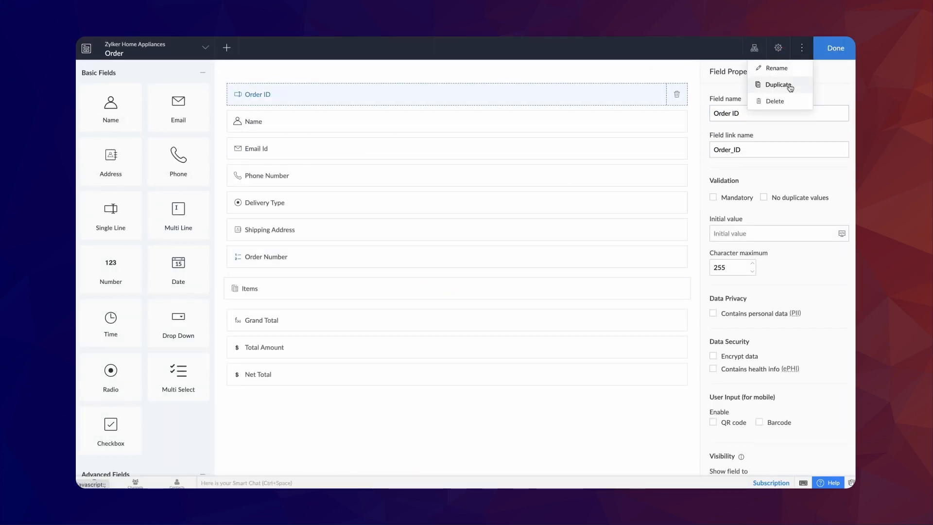
pyautogui.click(778, 84)
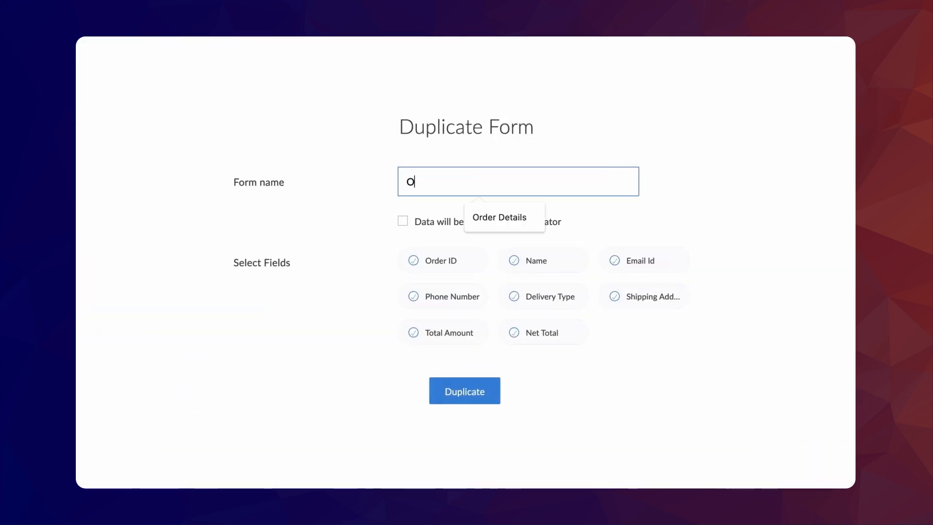
pyautogui.click(498, 216)
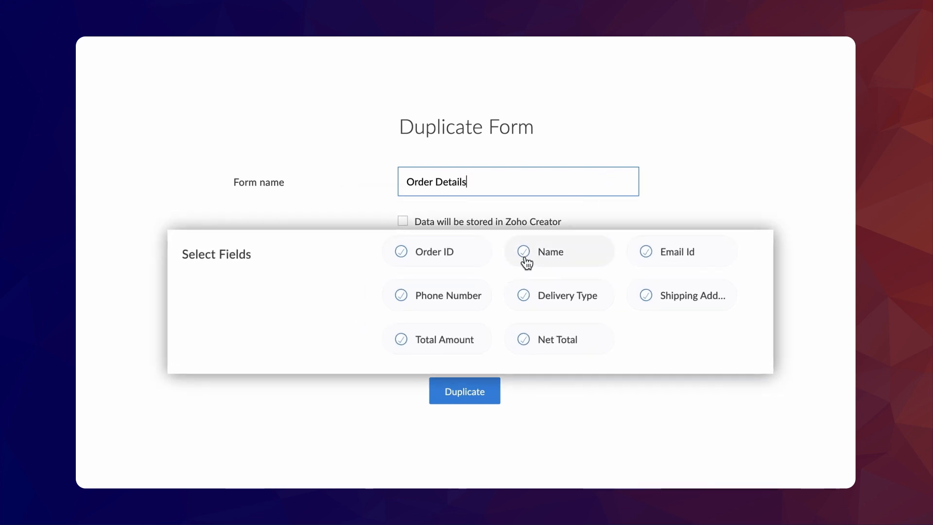
pyautogui.click(522, 251)
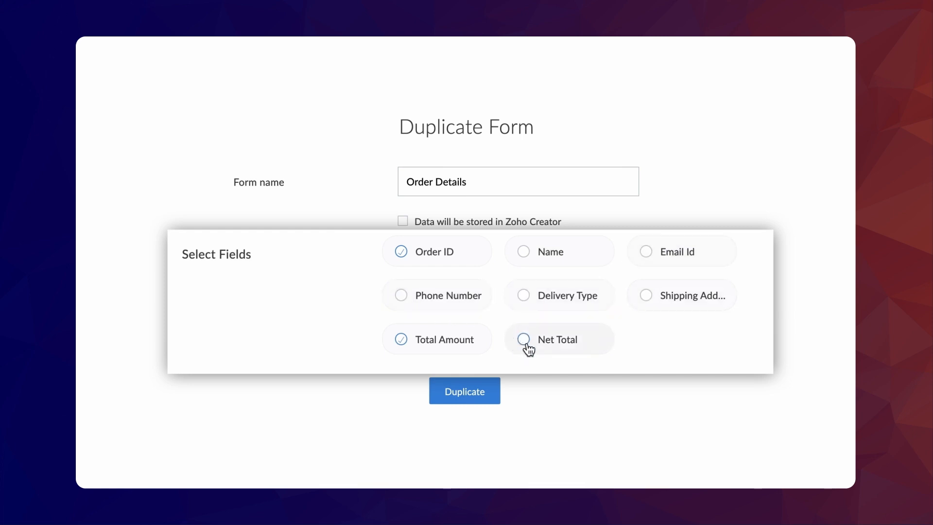
pyautogui.click(464, 390)
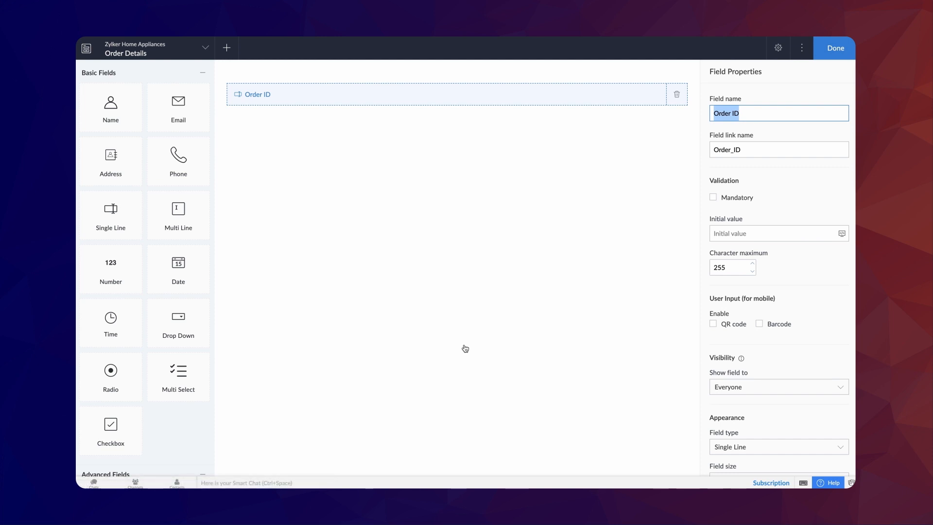
# Relabel the Order Details field to Enter Order ID and rename Submit to Search.
pyautogui.write('Enter')
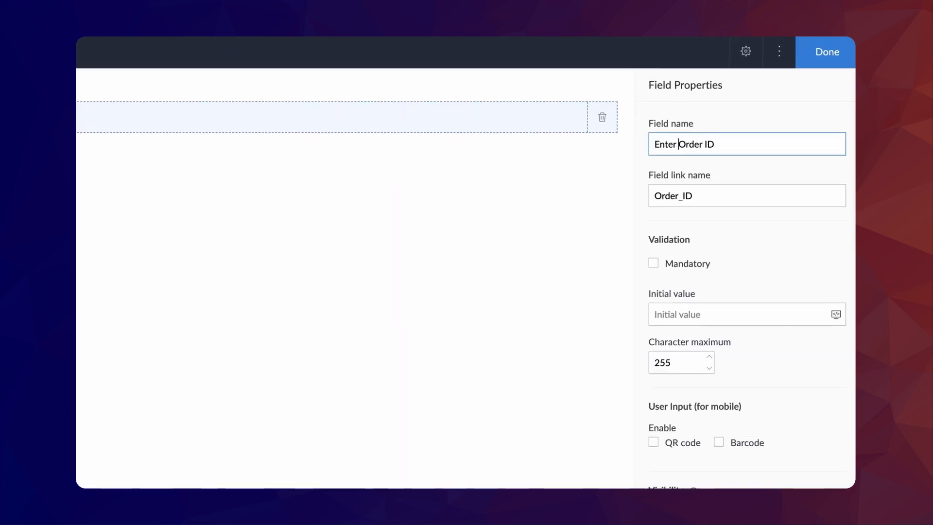
pyautogui.click(746, 195)
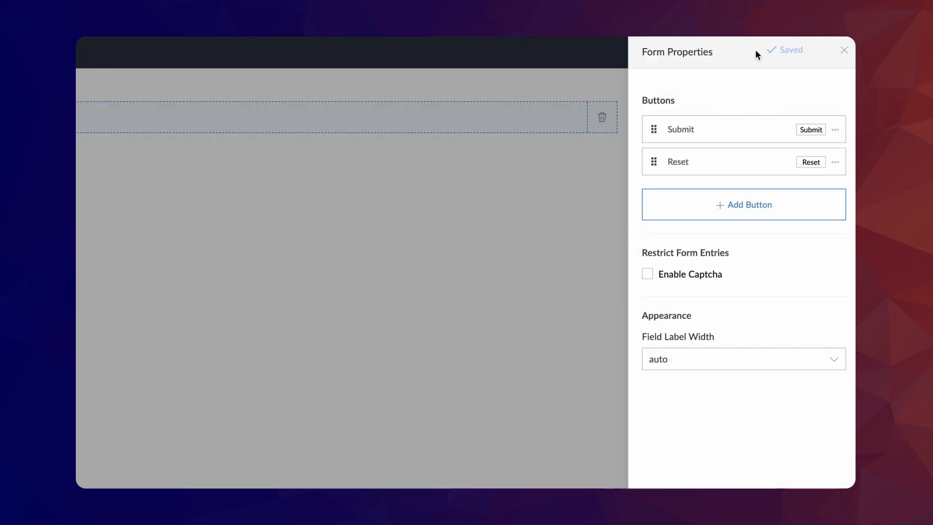
pyautogui.click(835, 129)
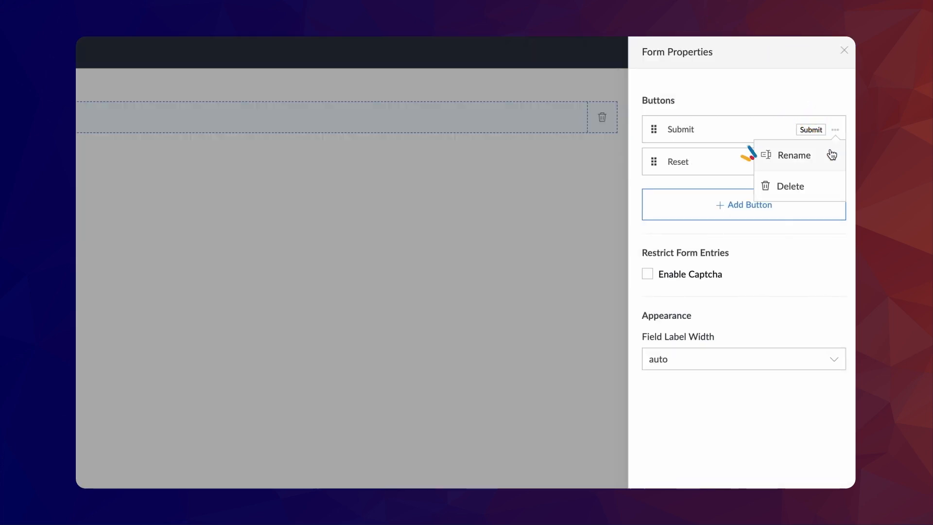
pyautogui.click(793, 154)
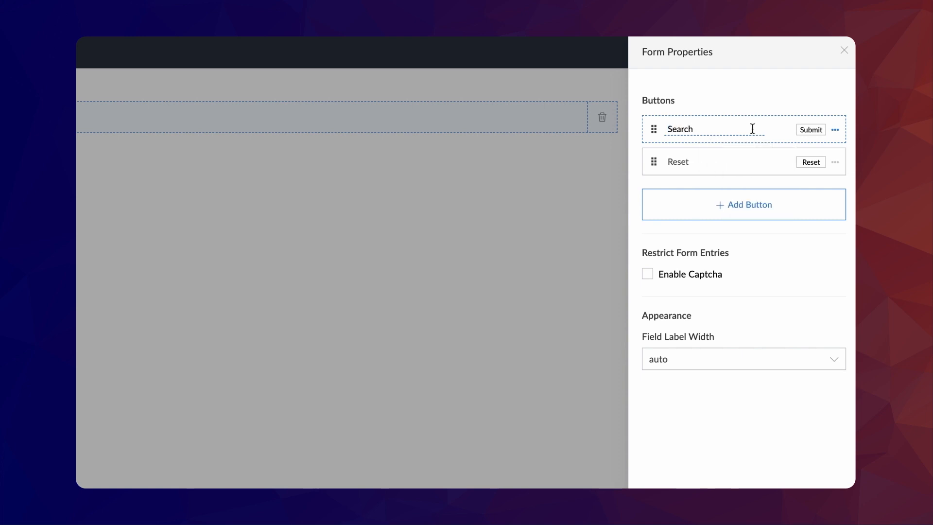
pyautogui.click(842, 50)
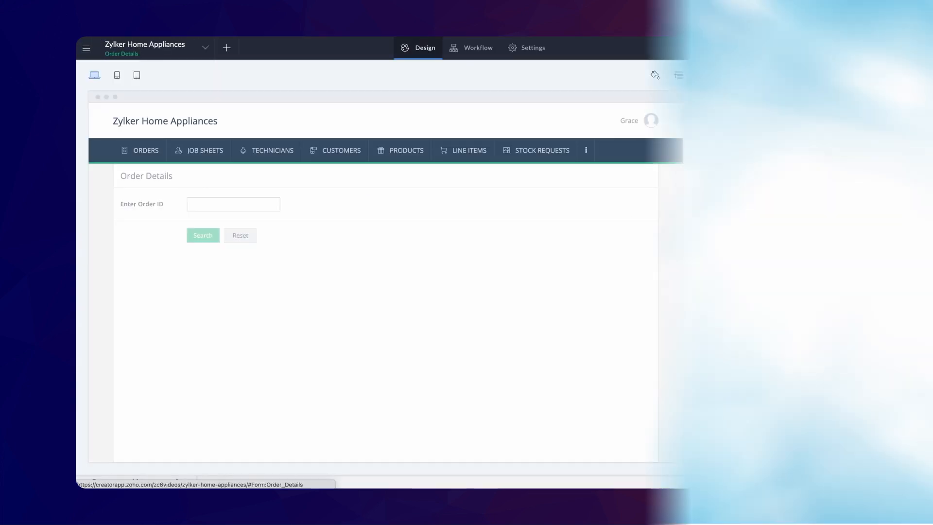
# Create a new page named Search Order.
pyautogui.click(678, 75)
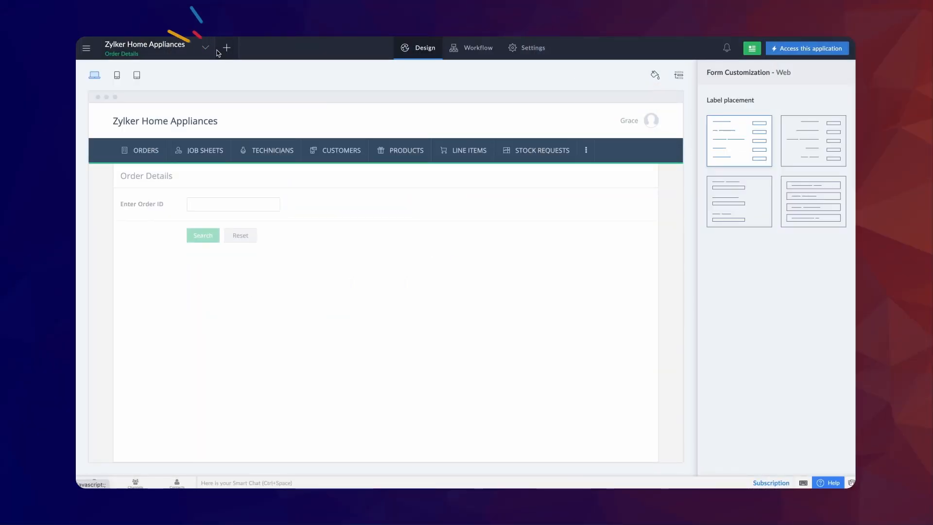
pyautogui.click(226, 47)
pyautogui.write('Search Order')
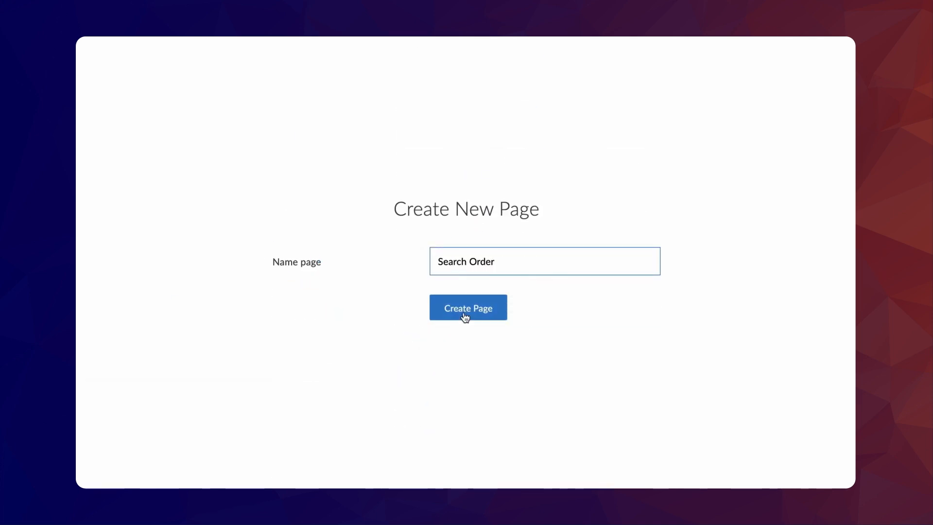
pyautogui.click(468, 307)
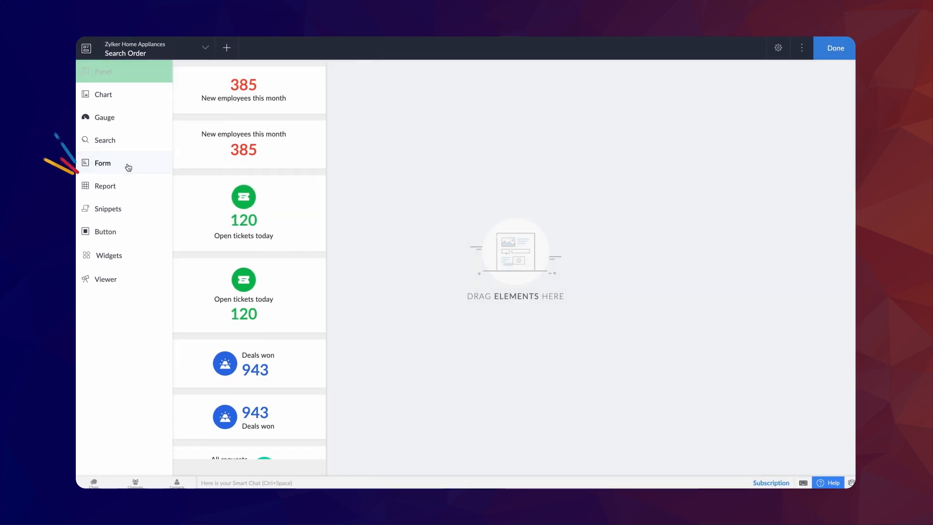
# Embed the Order Details form on the Search Order page and confirm its settings.
pyautogui.click(102, 163)
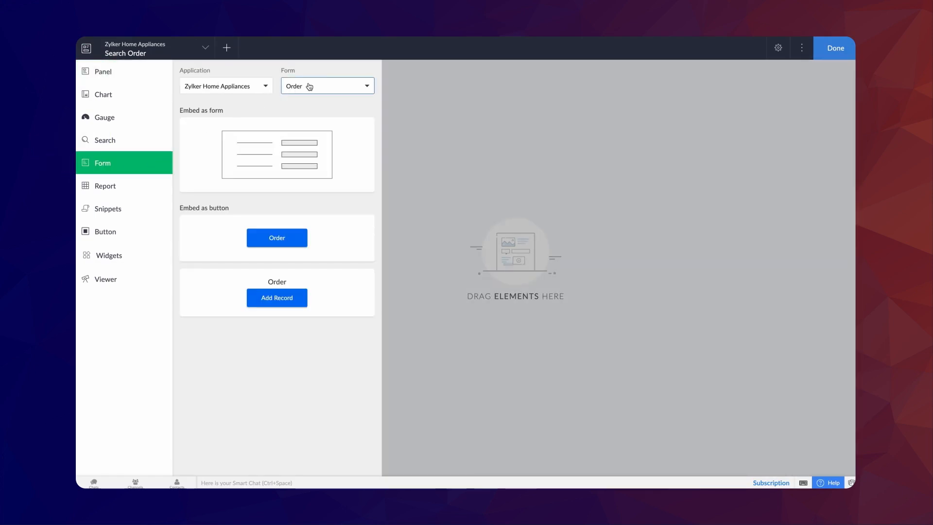
pyautogui.click(327, 85)
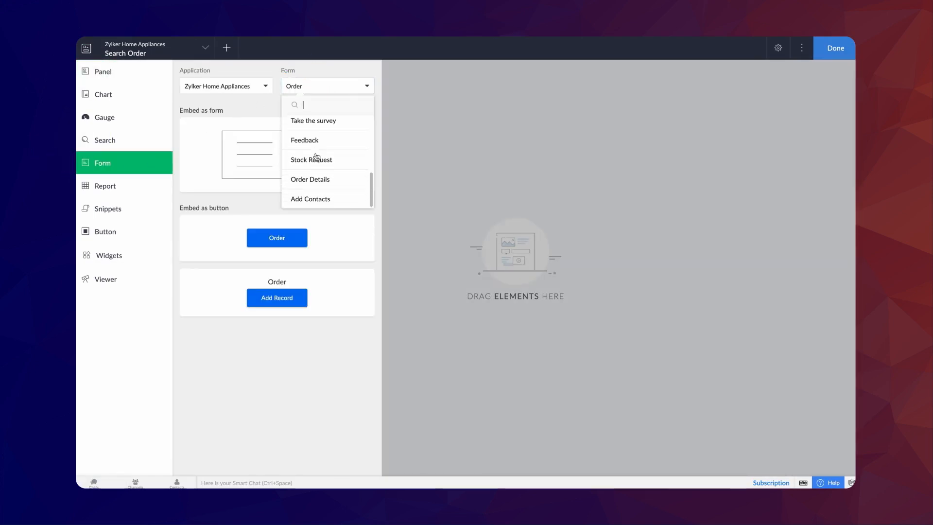
pyautogui.click(309, 179)
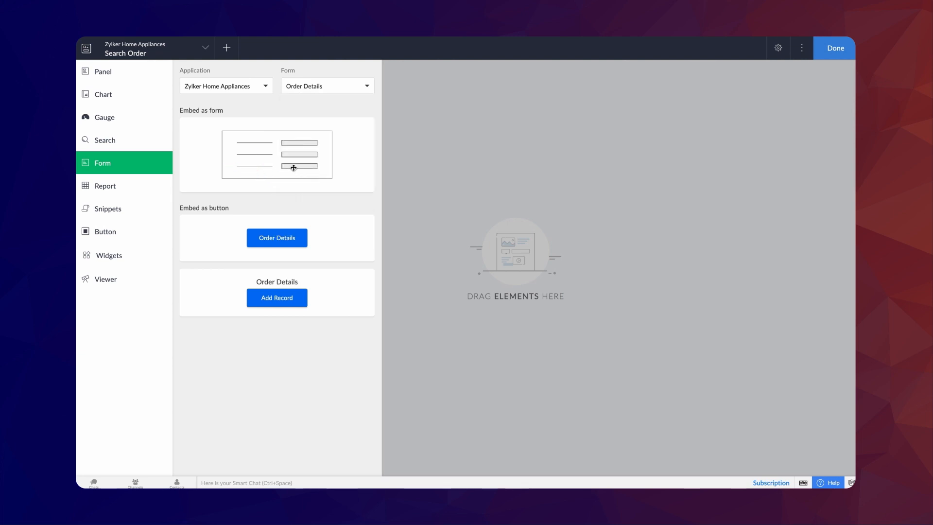
pyautogui.click(276, 154)
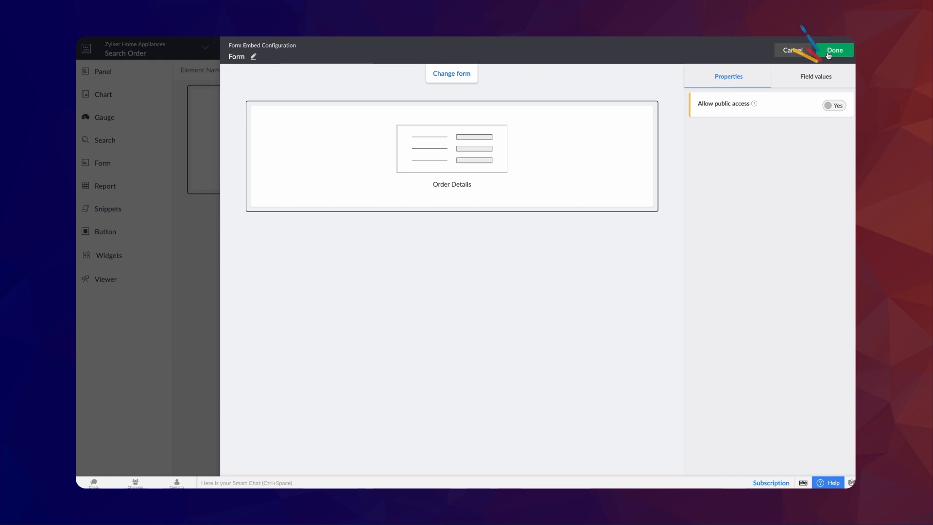
pyautogui.click(833, 50)
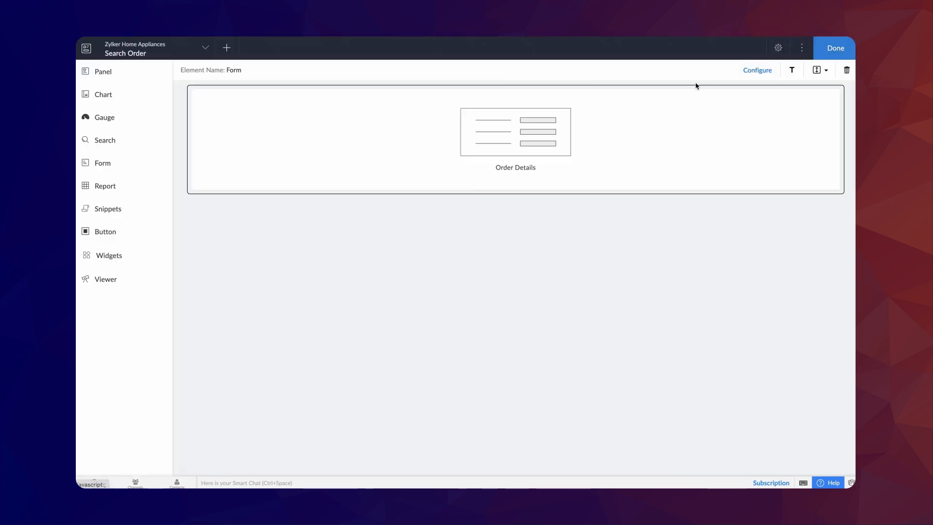
# Embed the All Orders report below the Order Details form and review its properties.
pyautogui.click(105, 185)
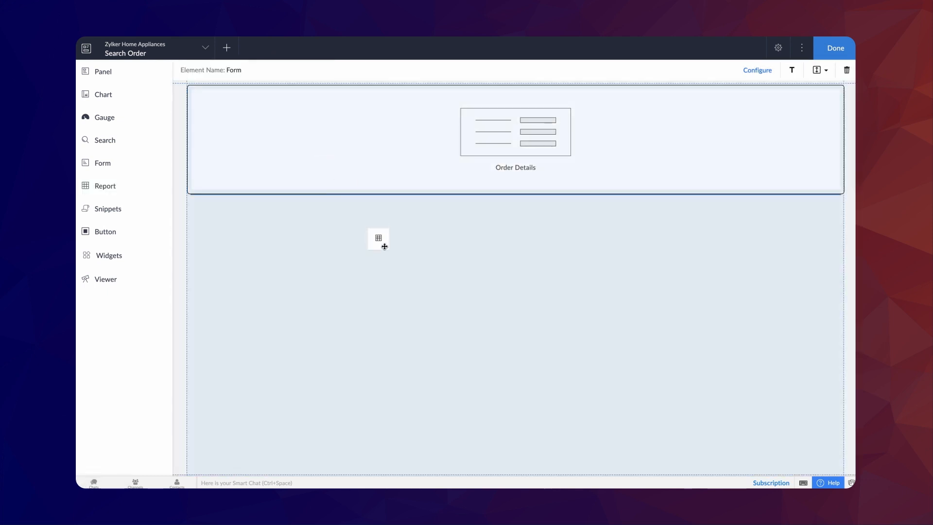
pyautogui.click(378, 238)
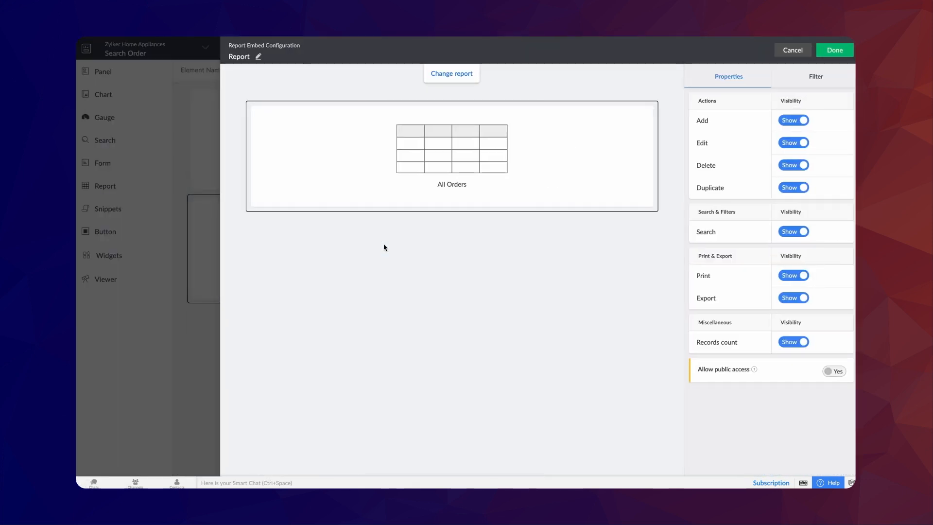
pyautogui.click(729, 76)
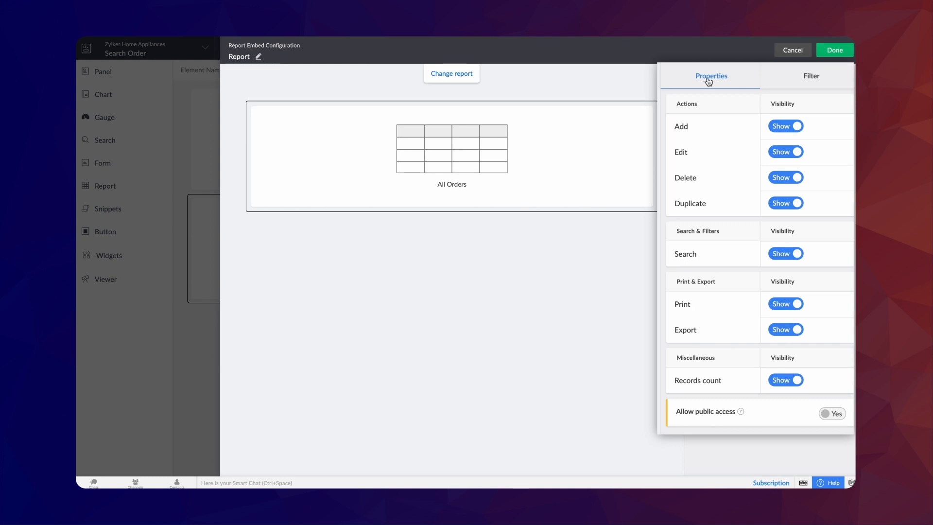
pyautogui.click(834, 49)
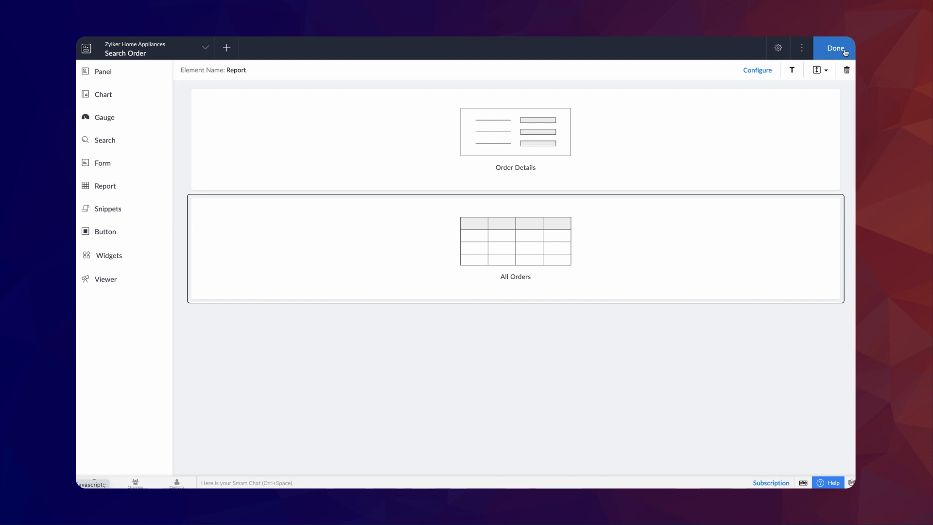
# Add a page parameter named Param in the Search Order page properties.
pyautogui.click(834, 48)
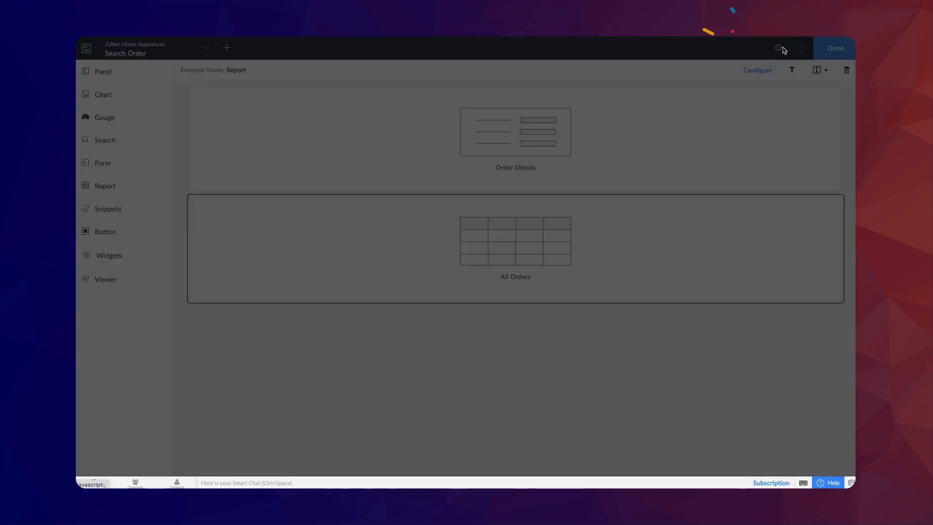
pyautogui.click(776, 48)
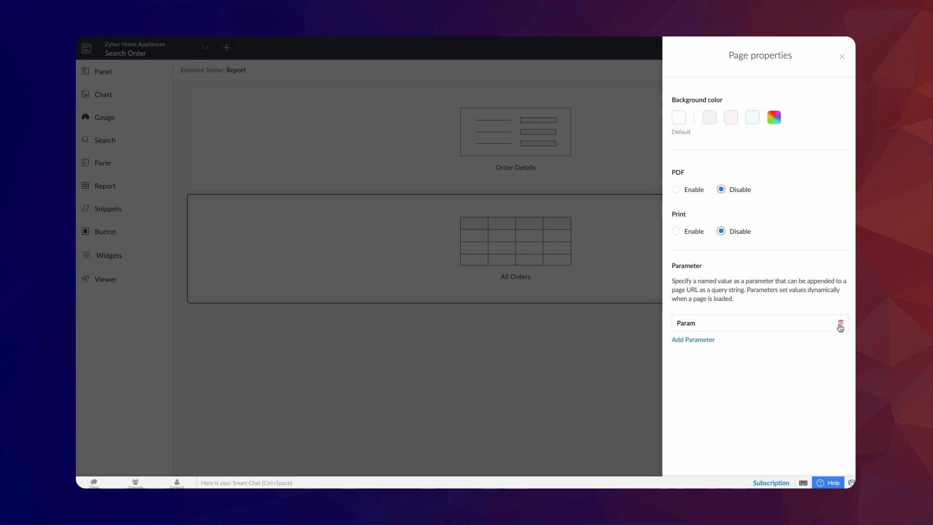
pyautogui.click(840, 55)
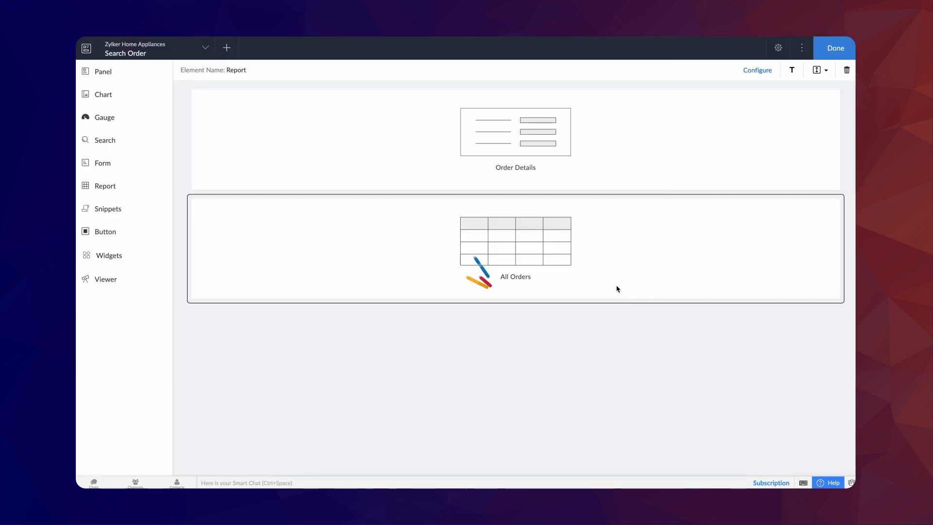
# Filter the embedded All Orders report with Order ID equals input.Param.
pyautogui.click(757, 70)
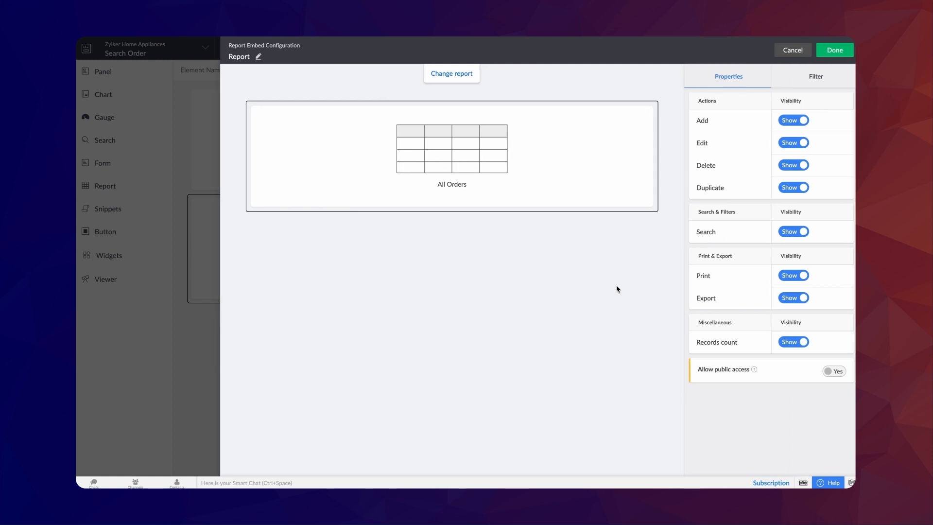
pyautogui.click(816, 76)
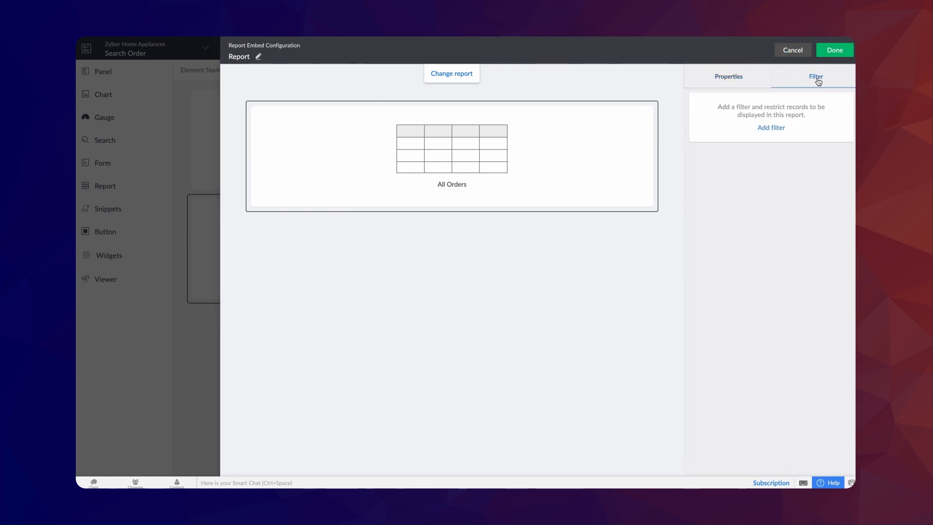
pyautogui.click(770, 127)
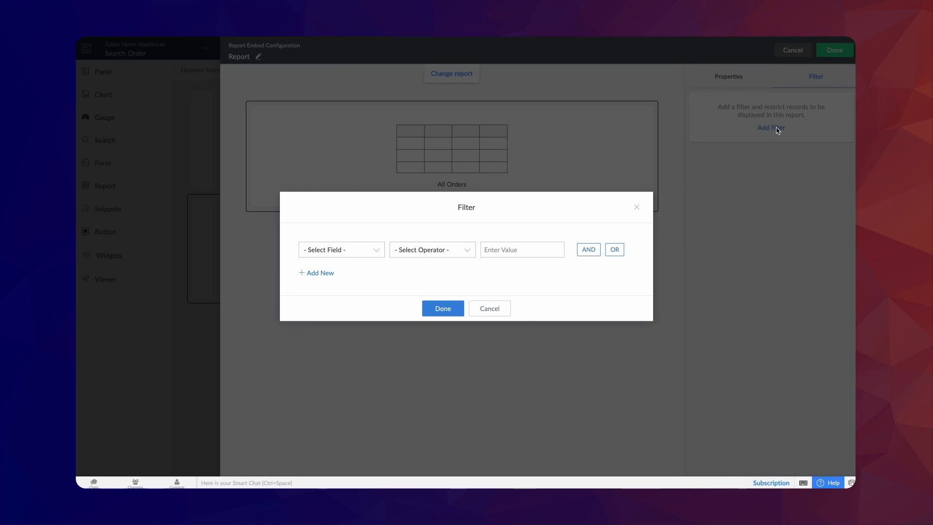
pyautogui.click(341, 250)
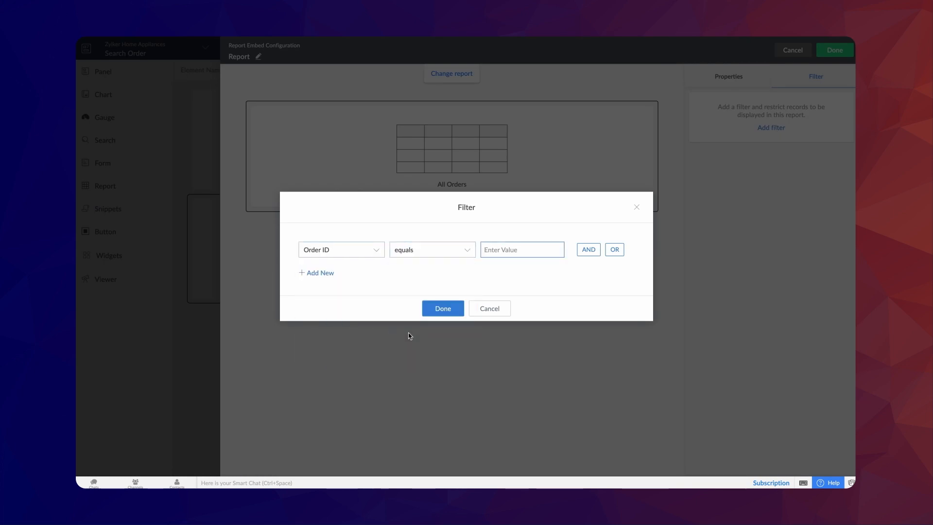
pyautogui.write('input.Param')
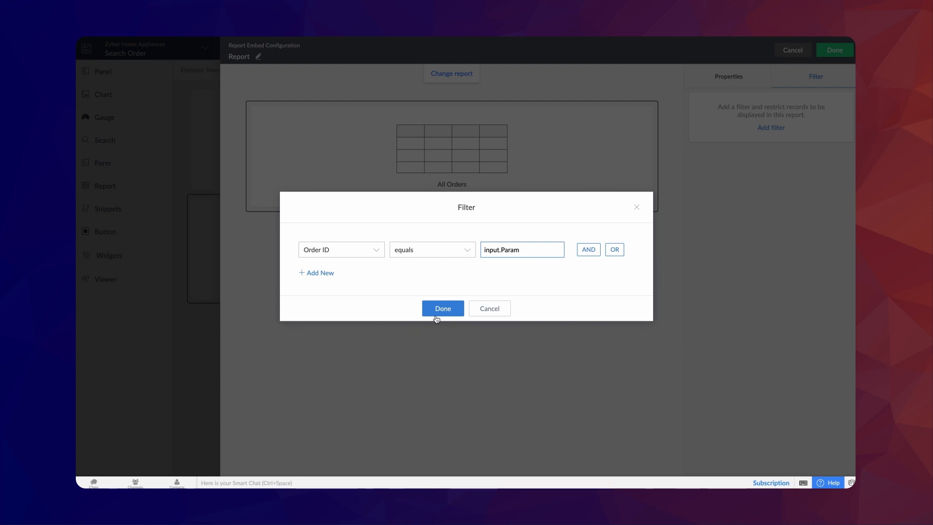
pyautogui.click(442, 308)
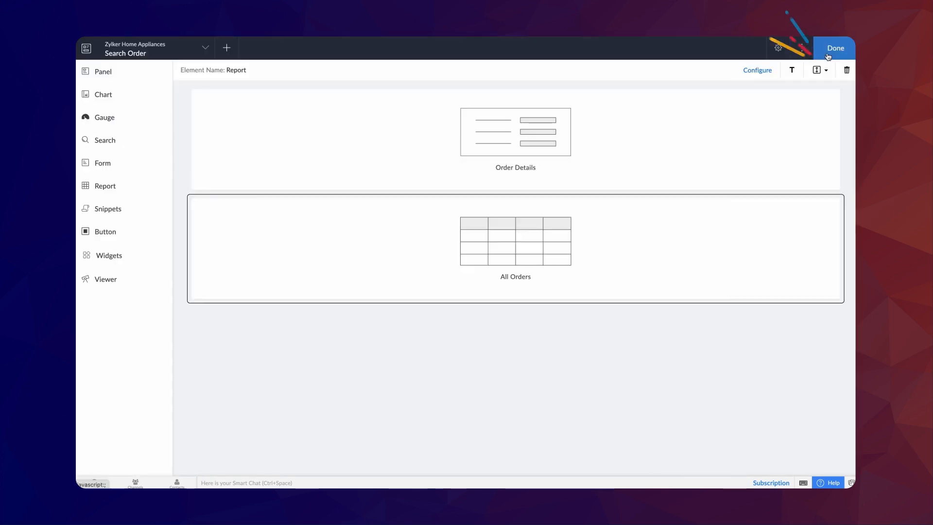
# Finish the Search Order page and start a new workflow for the Order Details form.
pyautogui.click(834, 48)
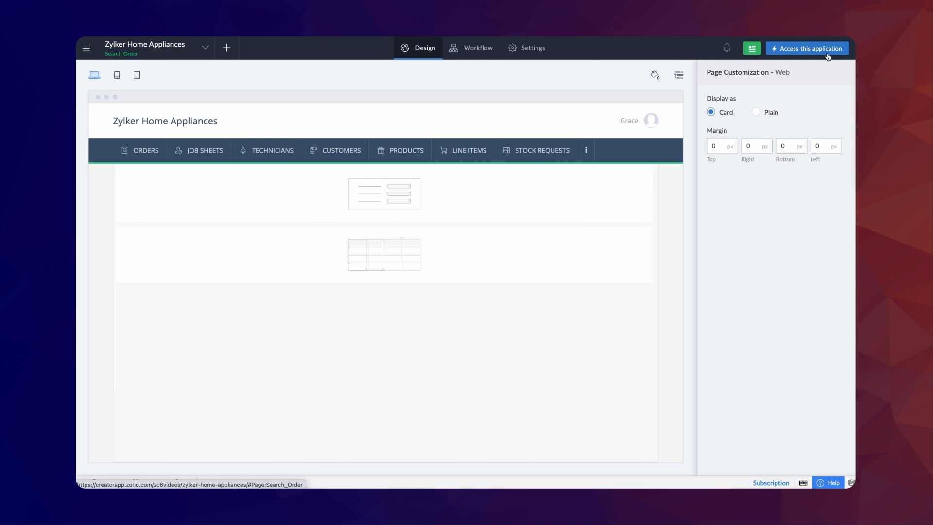
pyautogui.moveTo(816, 56)
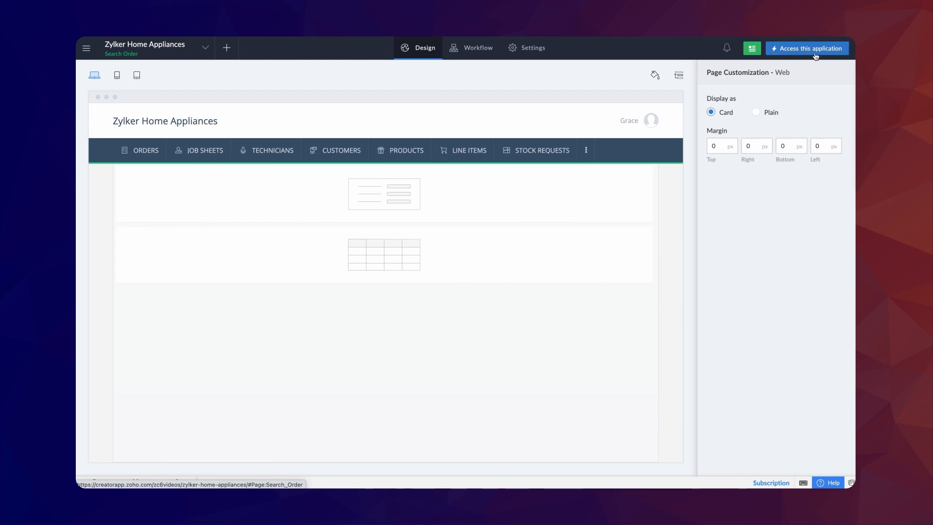
pyautogui.click(477, 48)
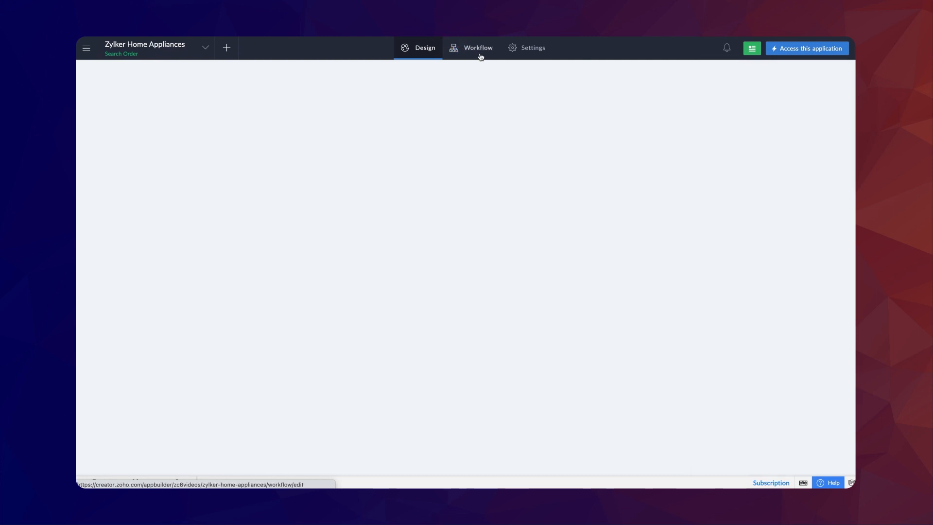
pyautogui.click(477, 47)
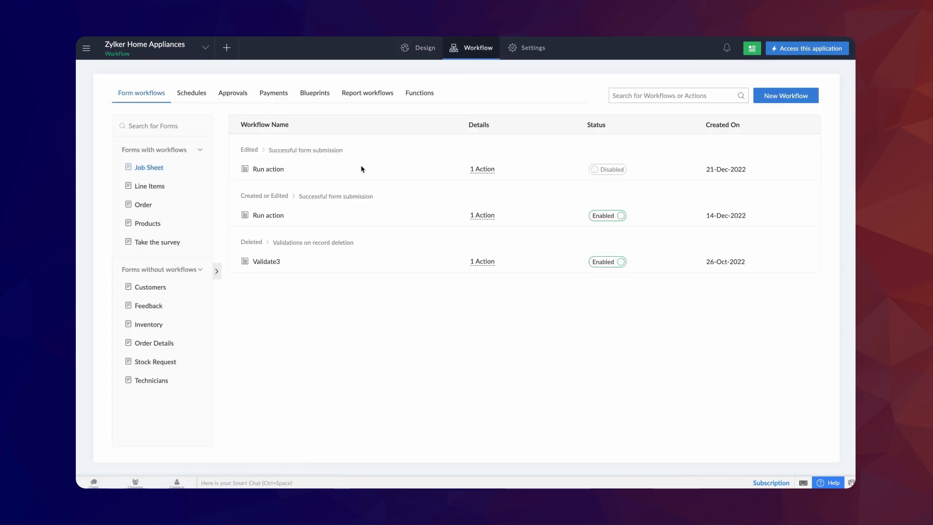
pyautogui.click(154, 342)
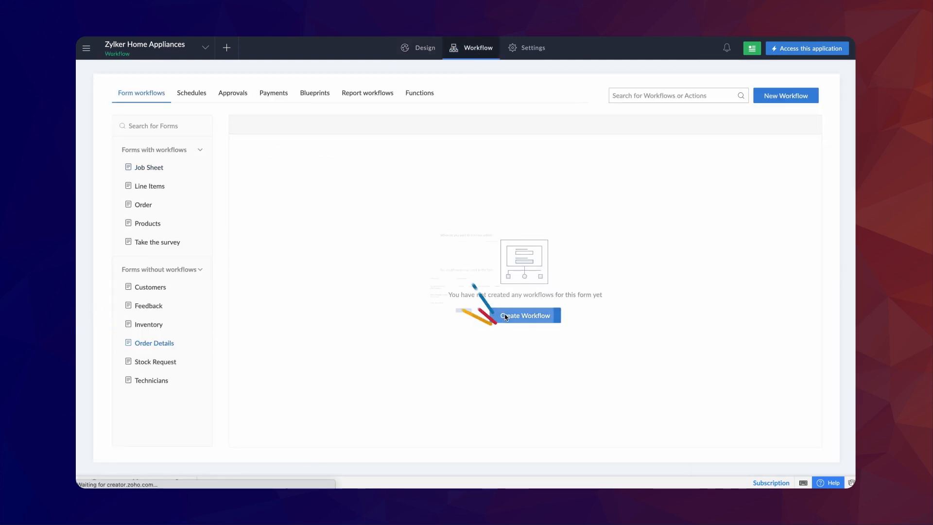
# Trigger the workflow on the Search button click and create it as Pass Param.
pyautogui.click(524, 316)
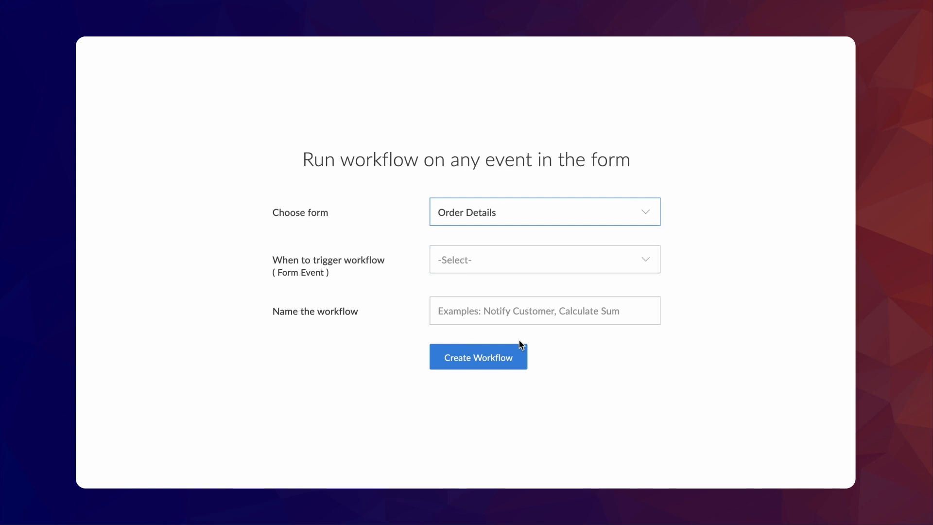
pyautogui.click(543, 259)
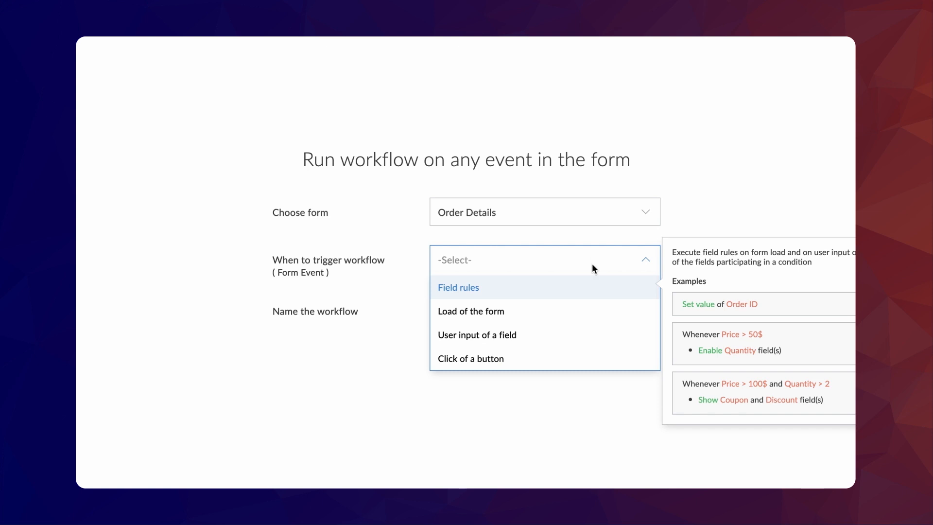
pyautogui.click(470, 358)
pyautogui.write('Pass Pa')
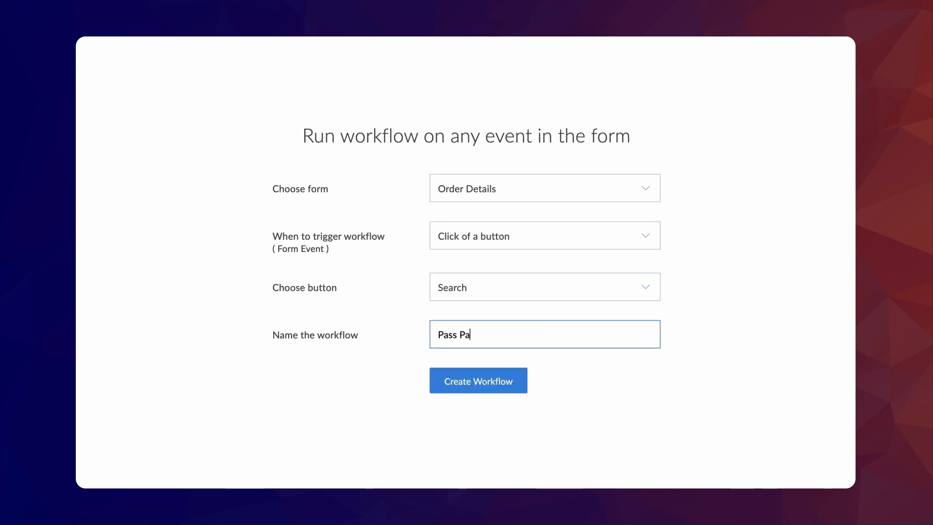
pyautogui.write('ram')
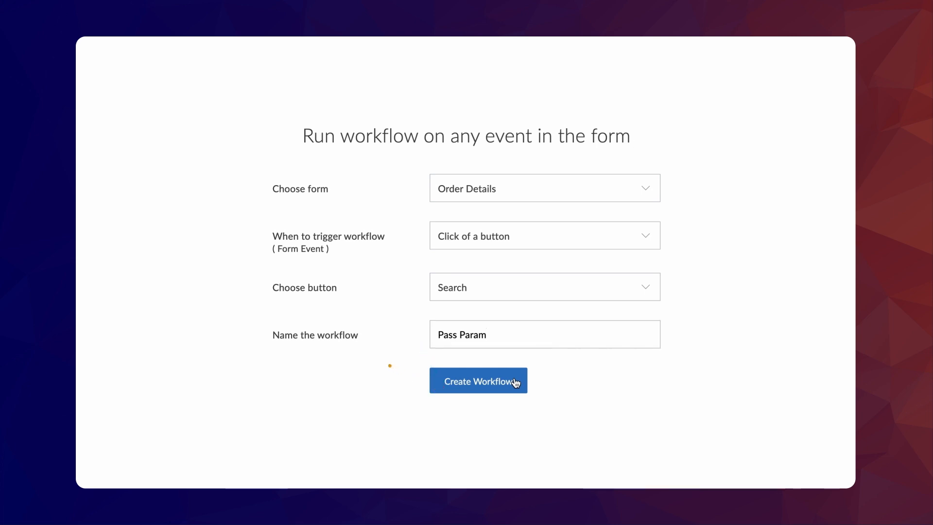
pyautogui.click(478, 381)
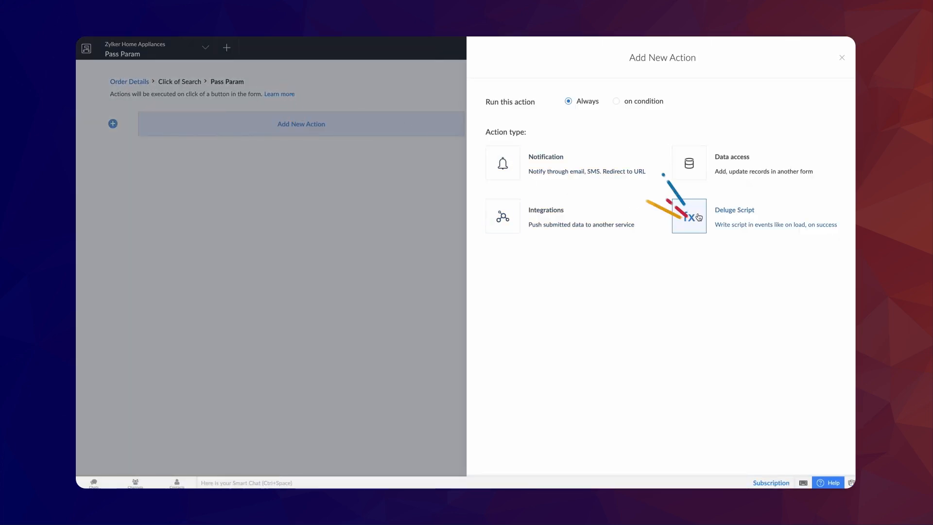
# Add a Deluge openUrl action to the Search_Order page URL with a '?Para' parameter, Syntax Assist off.
pyautogui.click(689, 215)
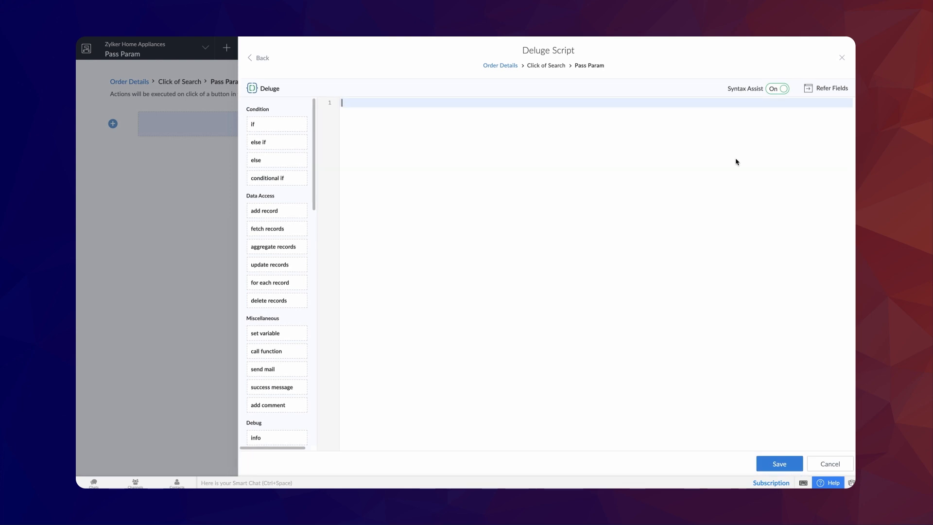
pyautogui.click(776, 88)
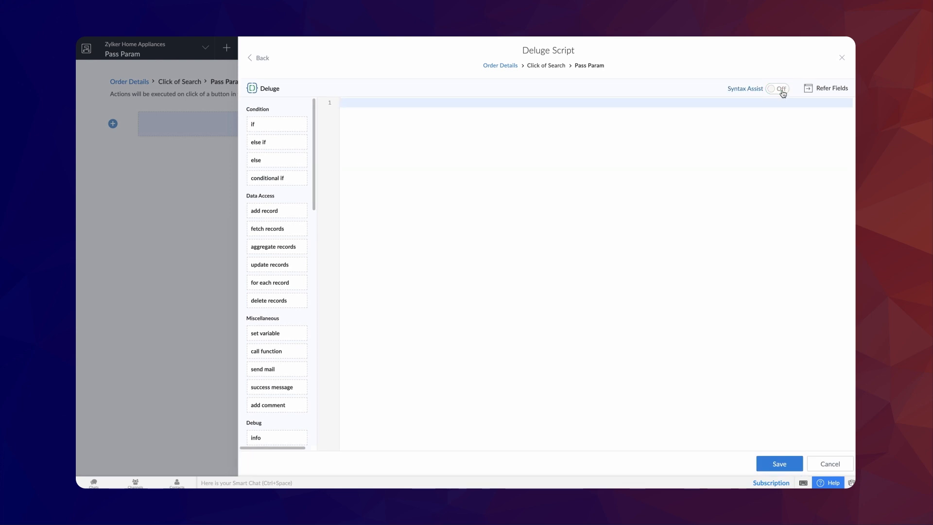
pyautogui.scroll(-3)
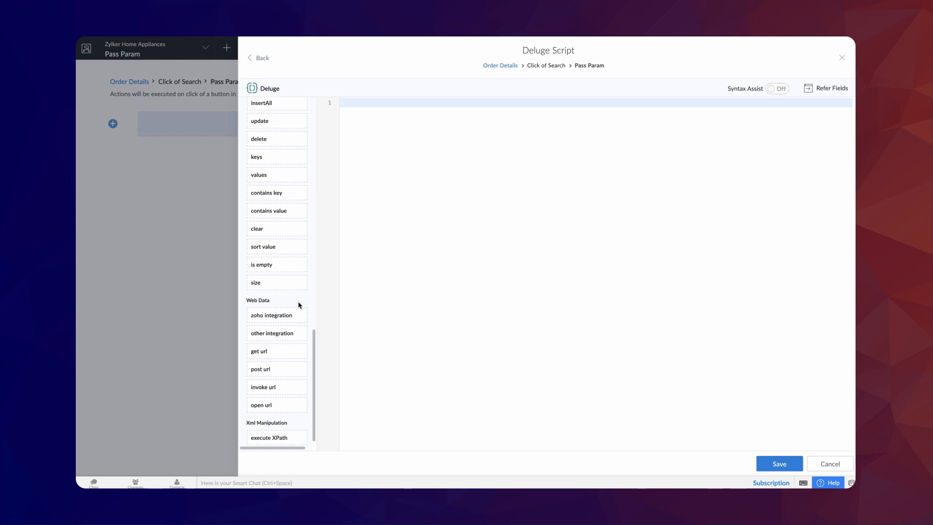
pyautogui.click(260, 403)
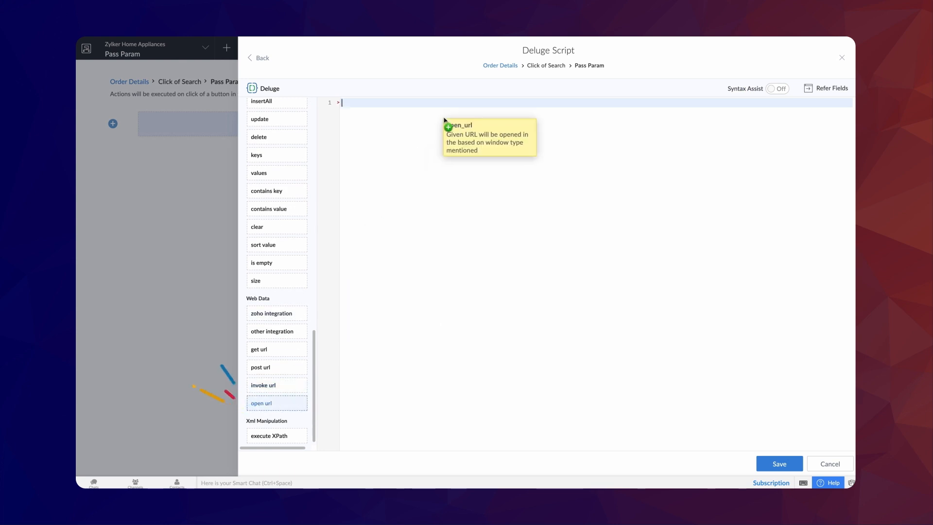
pyautogui.click(260, 403)
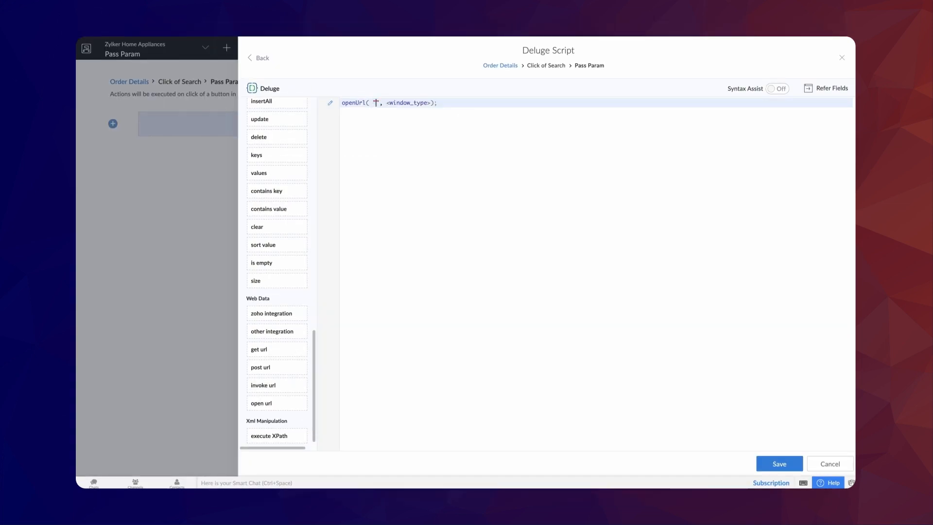
pyautogui.write('"https://creatorapp.zoho.com/zc6videos/zylker-home-appliances/#Page:Search_Order"')
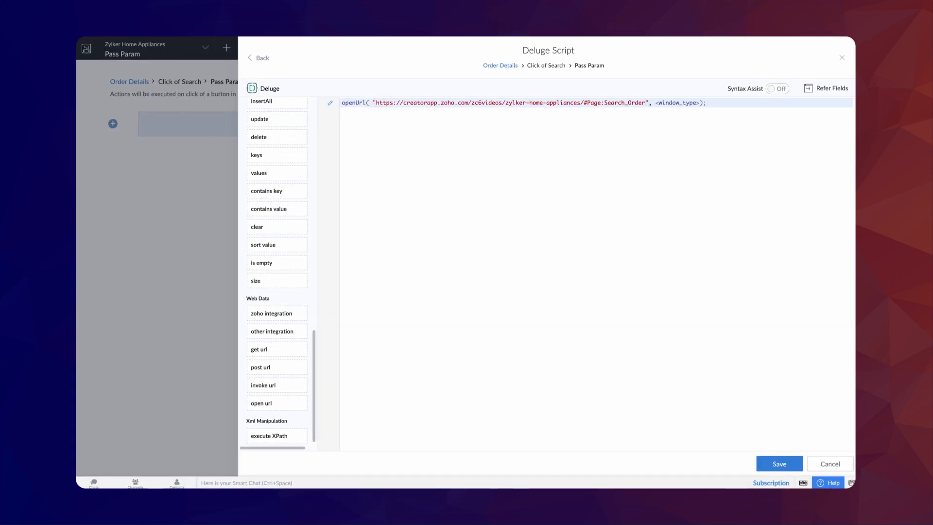
pyautogui.write('?Para')
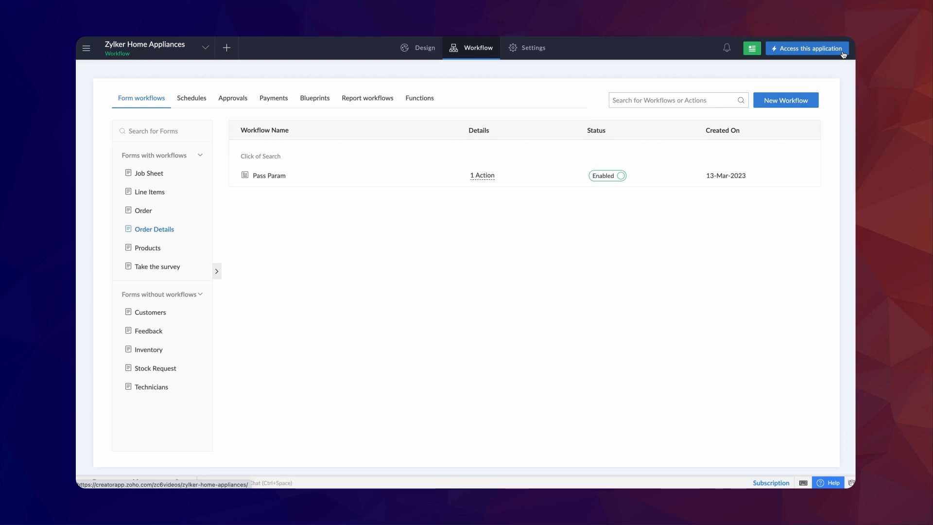
# Launch the live app and search the Search Order page for order ID 130303.
pyautogui.click(807, 48)
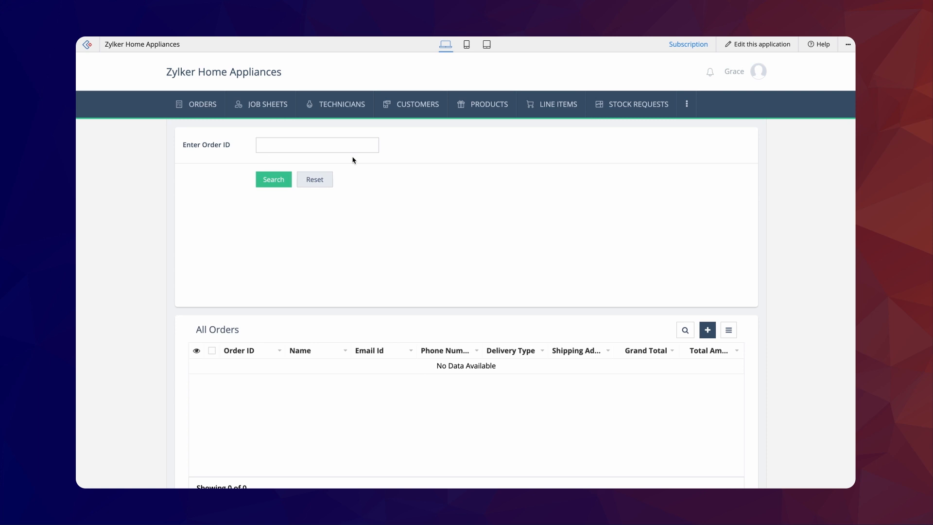
pyautogui.write('130303')
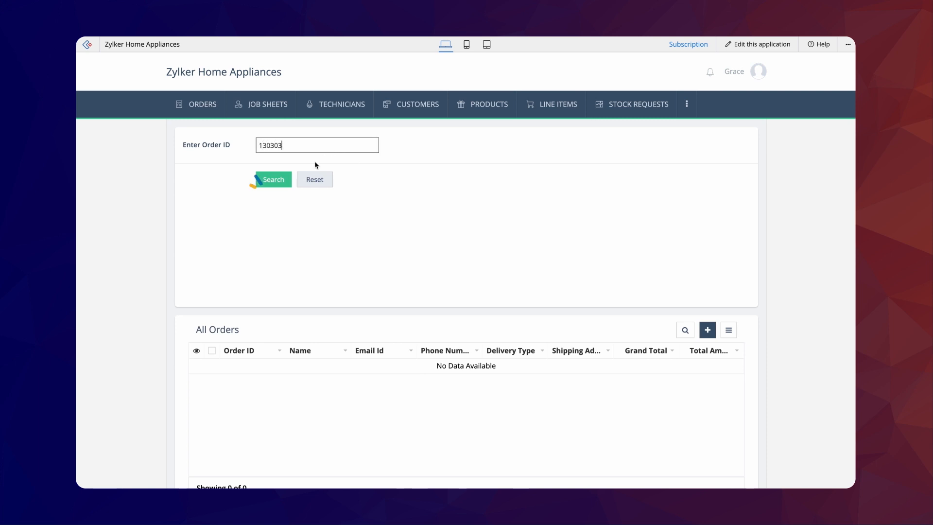
pyautogui.click(272, 179)
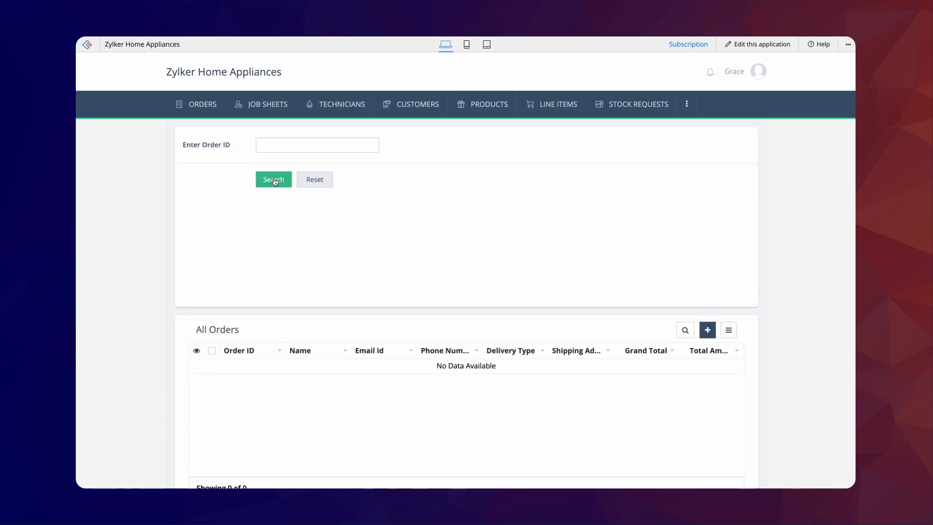
pyautogui.click(273, 180)
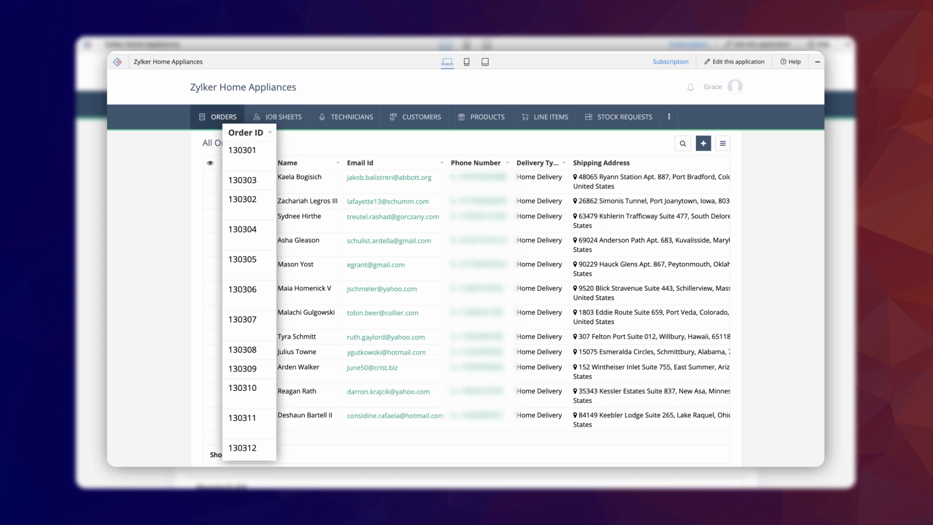
pyautogui.click(273, 179)
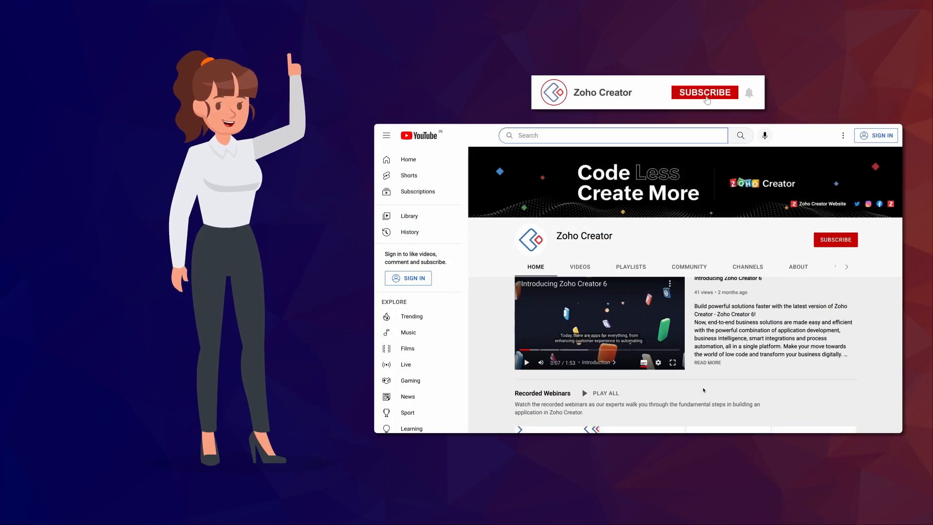
# Subscribe to the Zoho Creator YouTube channel and scroll through its video playlists.
pyautogui.click(703, 92)
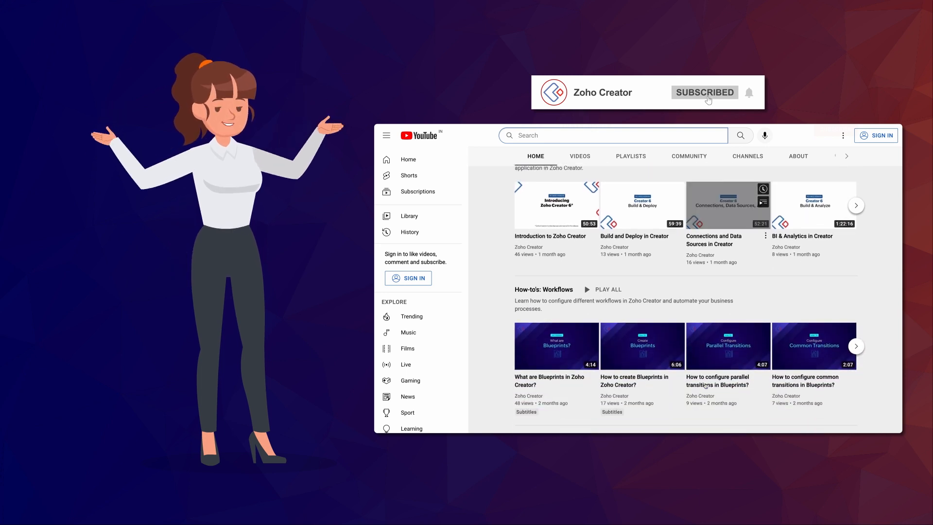
pyautogui.scroll(-3)
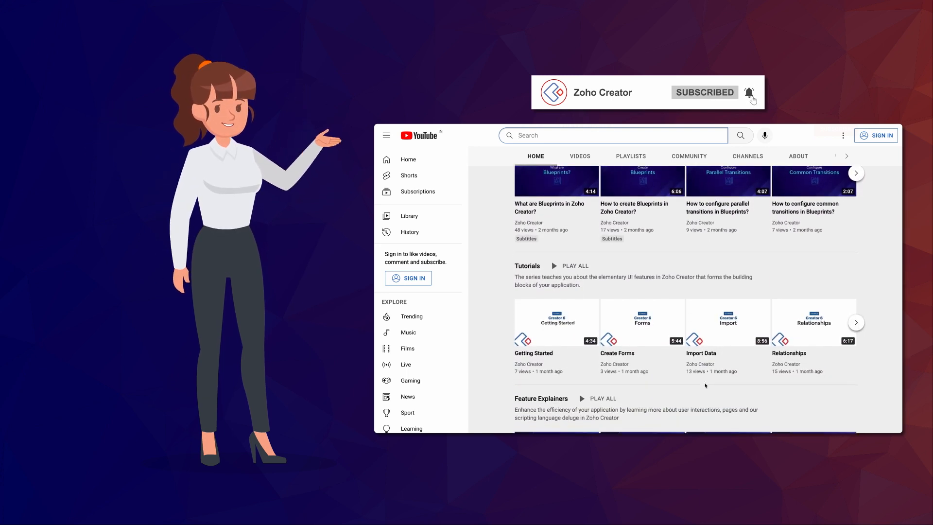
pyautogui.scroll(-3)
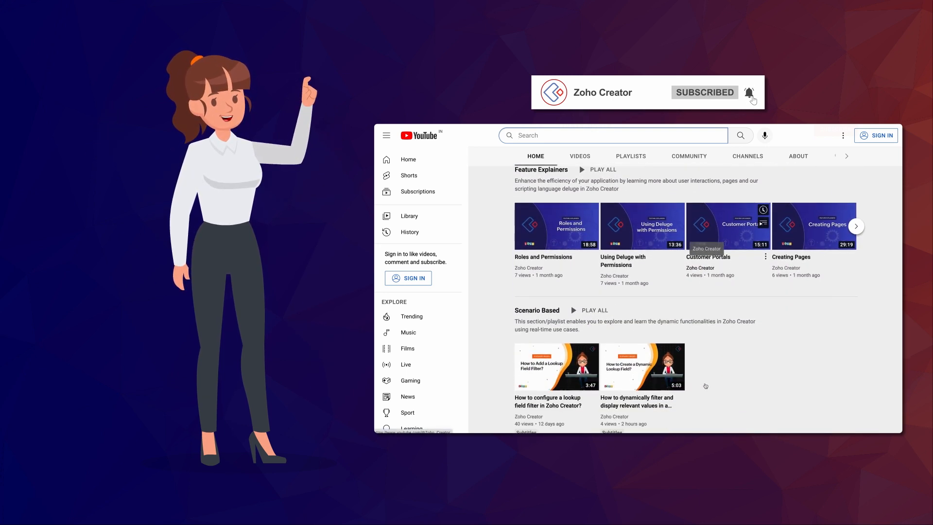